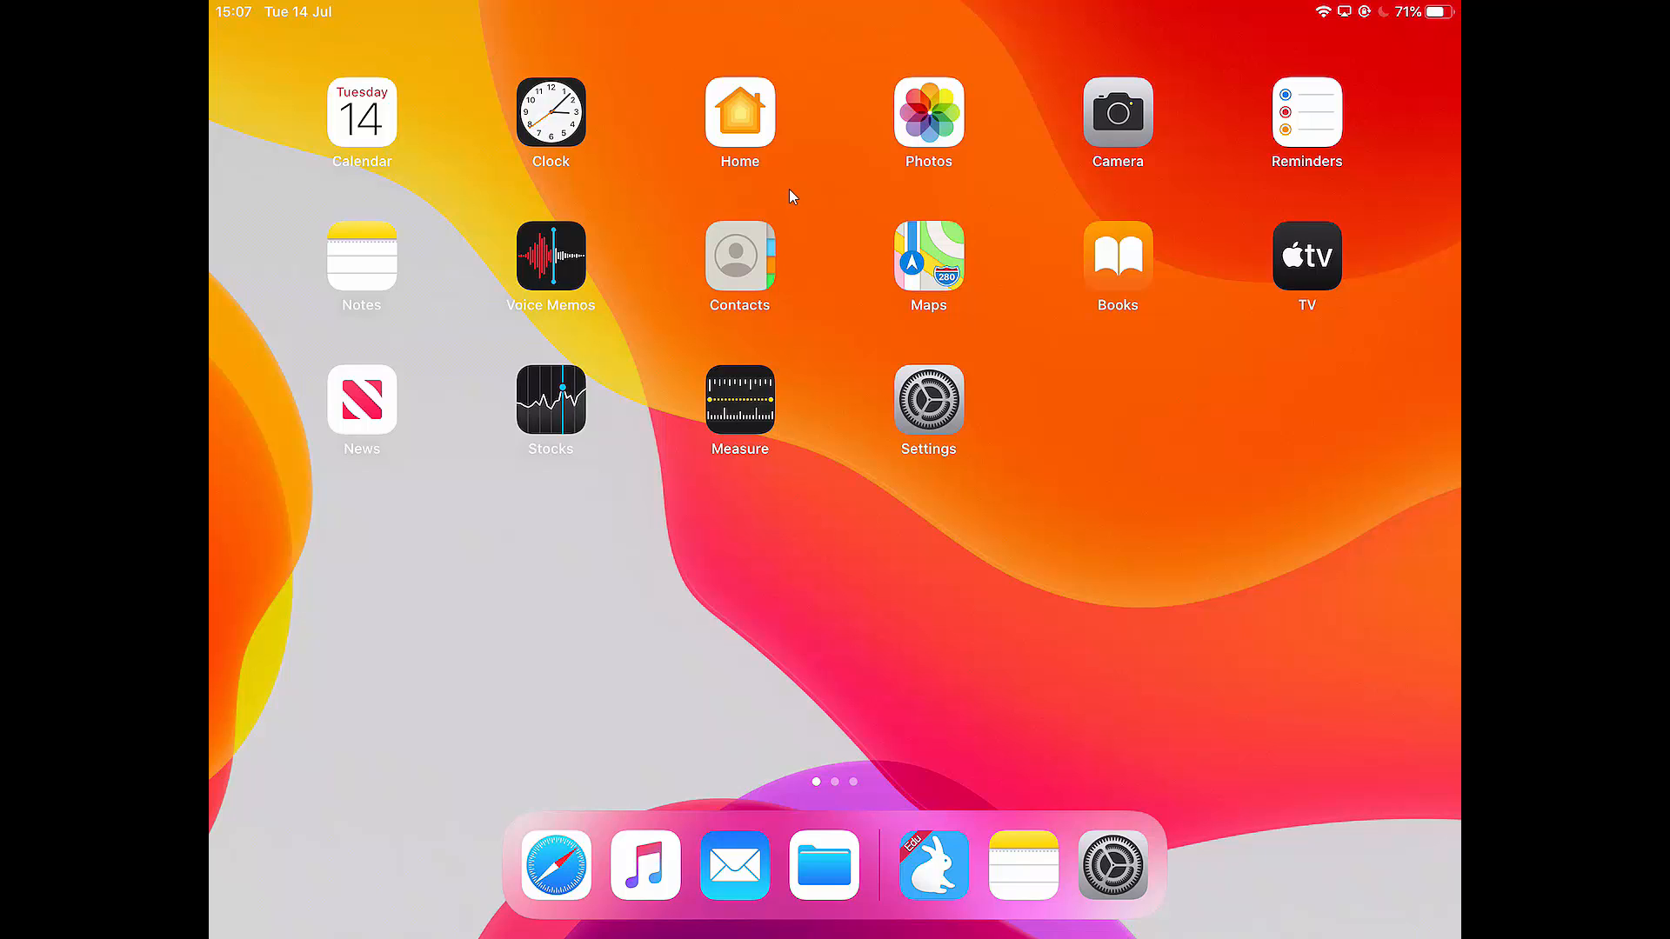
{"action": "mouse_move", "coordinate": [165, 508]}
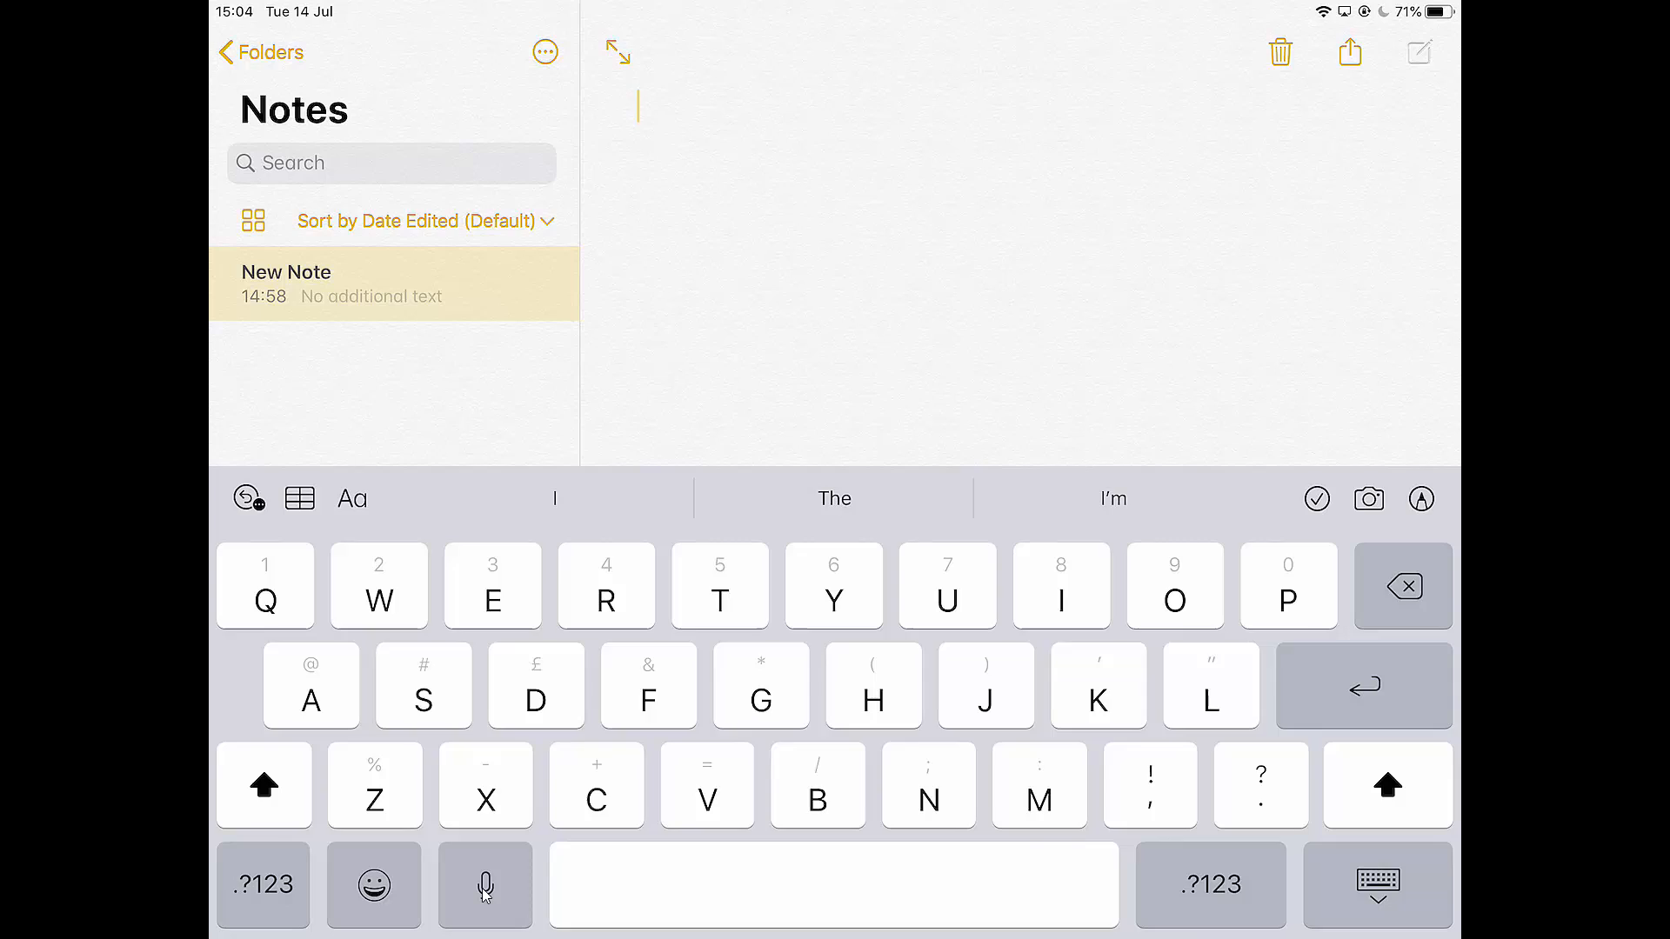
- Enable dictation from the note's keyboard microphone and decline sharing dictation audio with Apple
{"action": "left_click", "coordinate": [484, 885]}
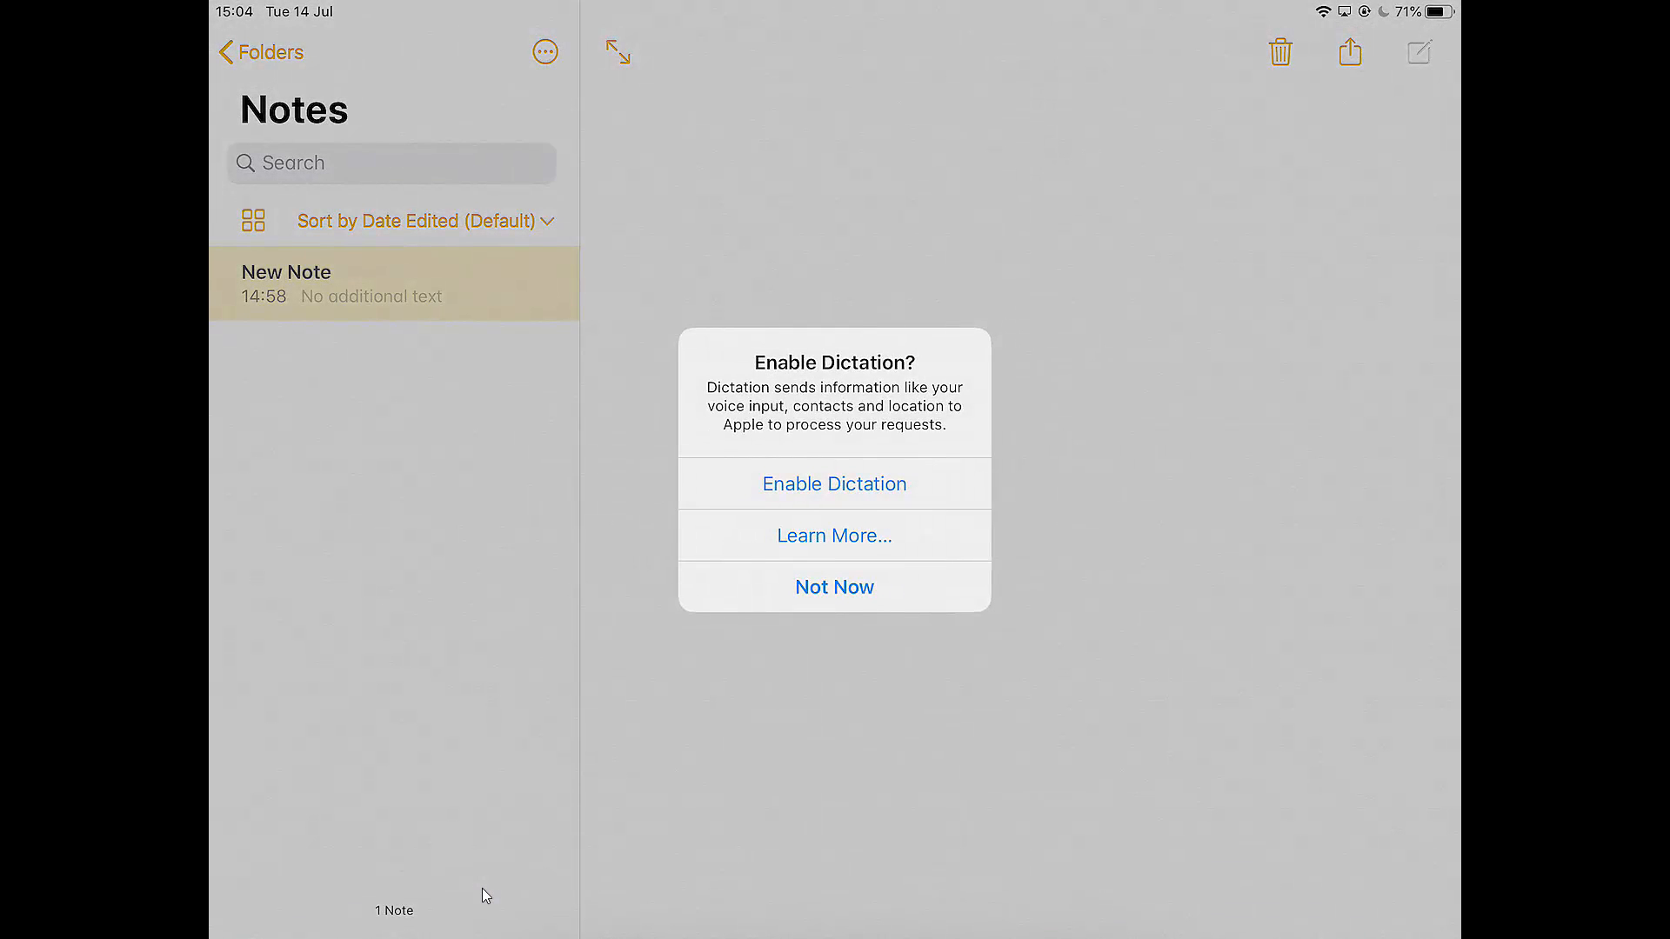
{"action": "left_click", "coordinate": [835, 587]}
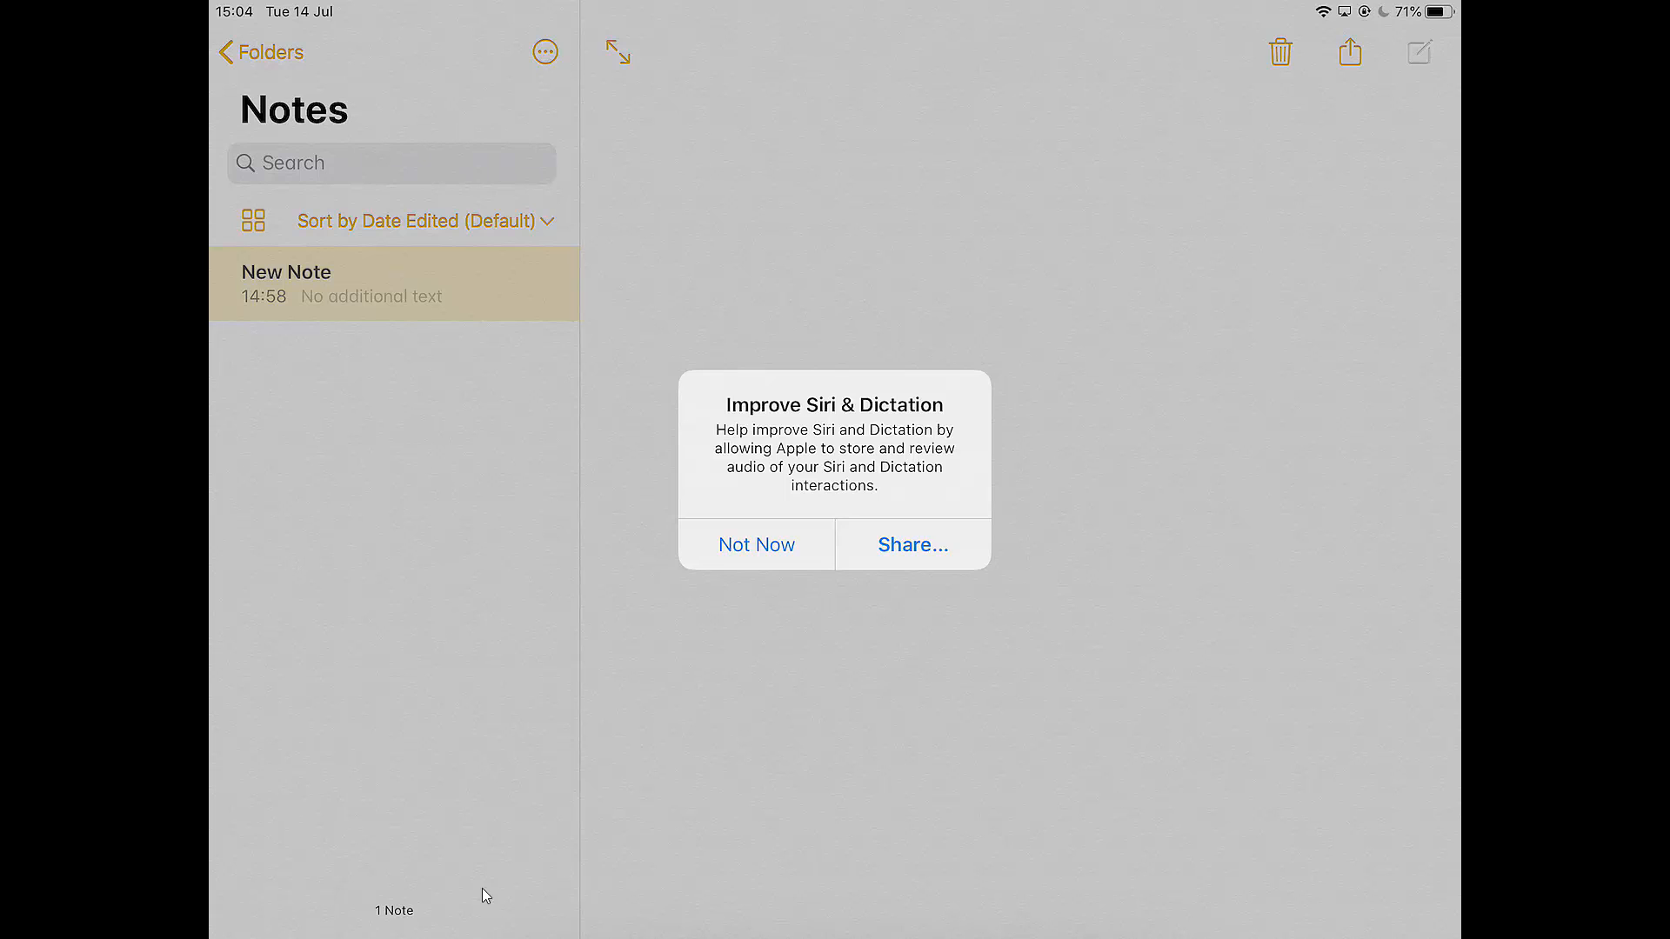
{"action": "left_click", "coordinate": [755, 545]}
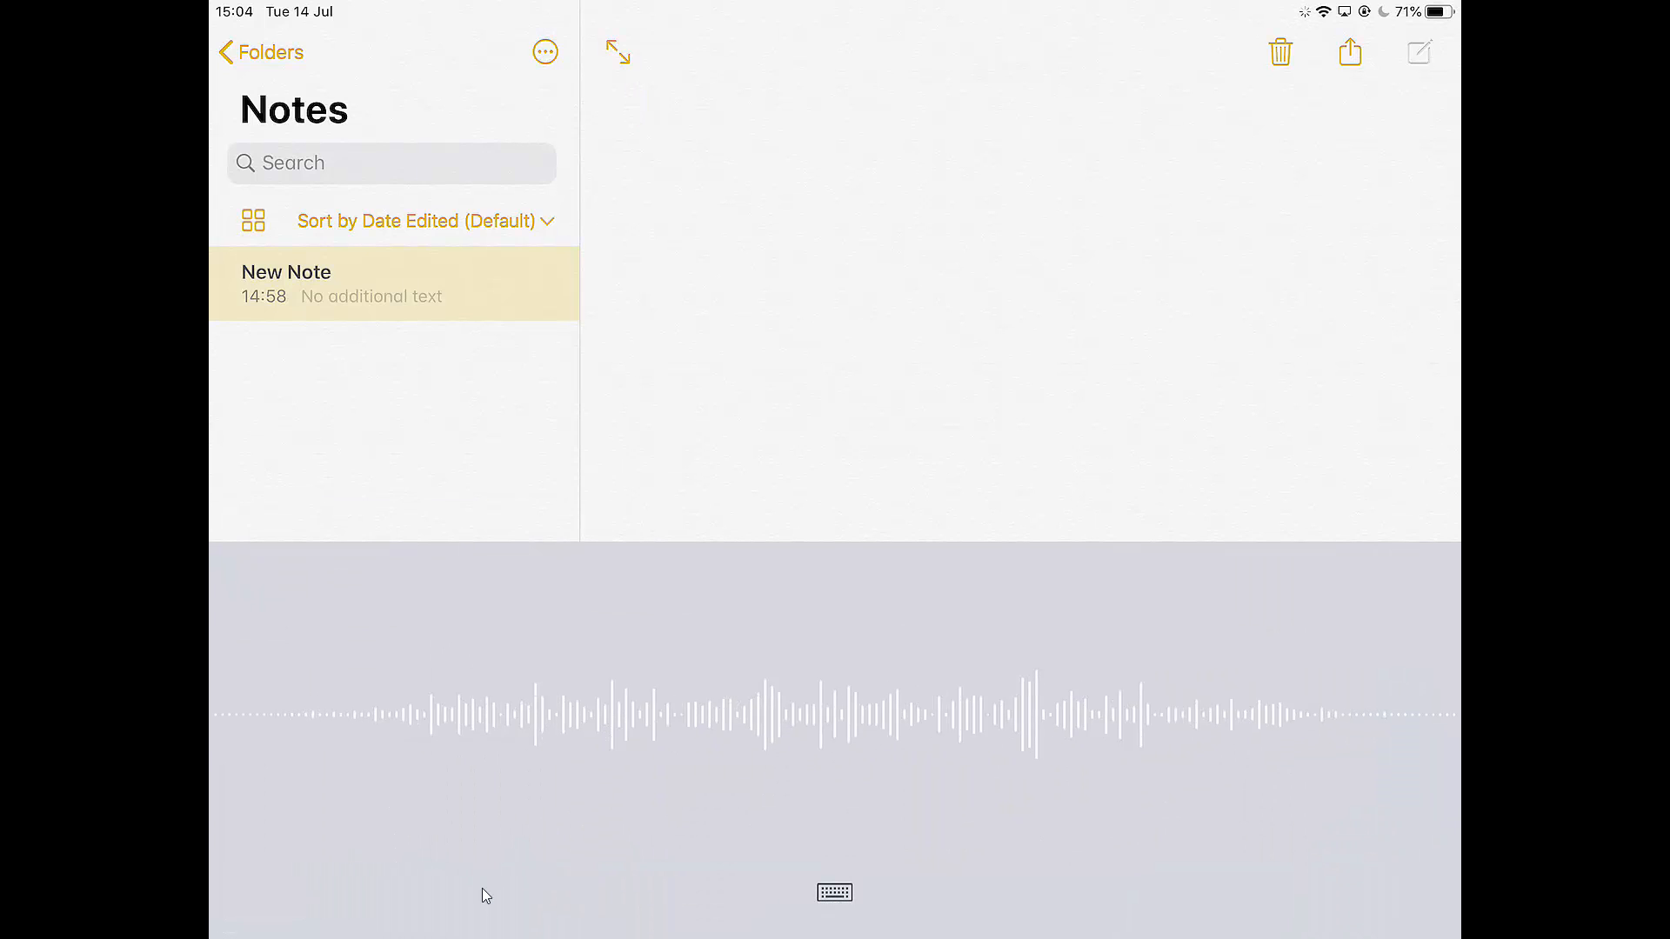
- Dictate 'Hello I am just typing something and the words that…' and 'Is this something that you've never tried before?'
{"action": "type", "text": "Hello I am just typing"}
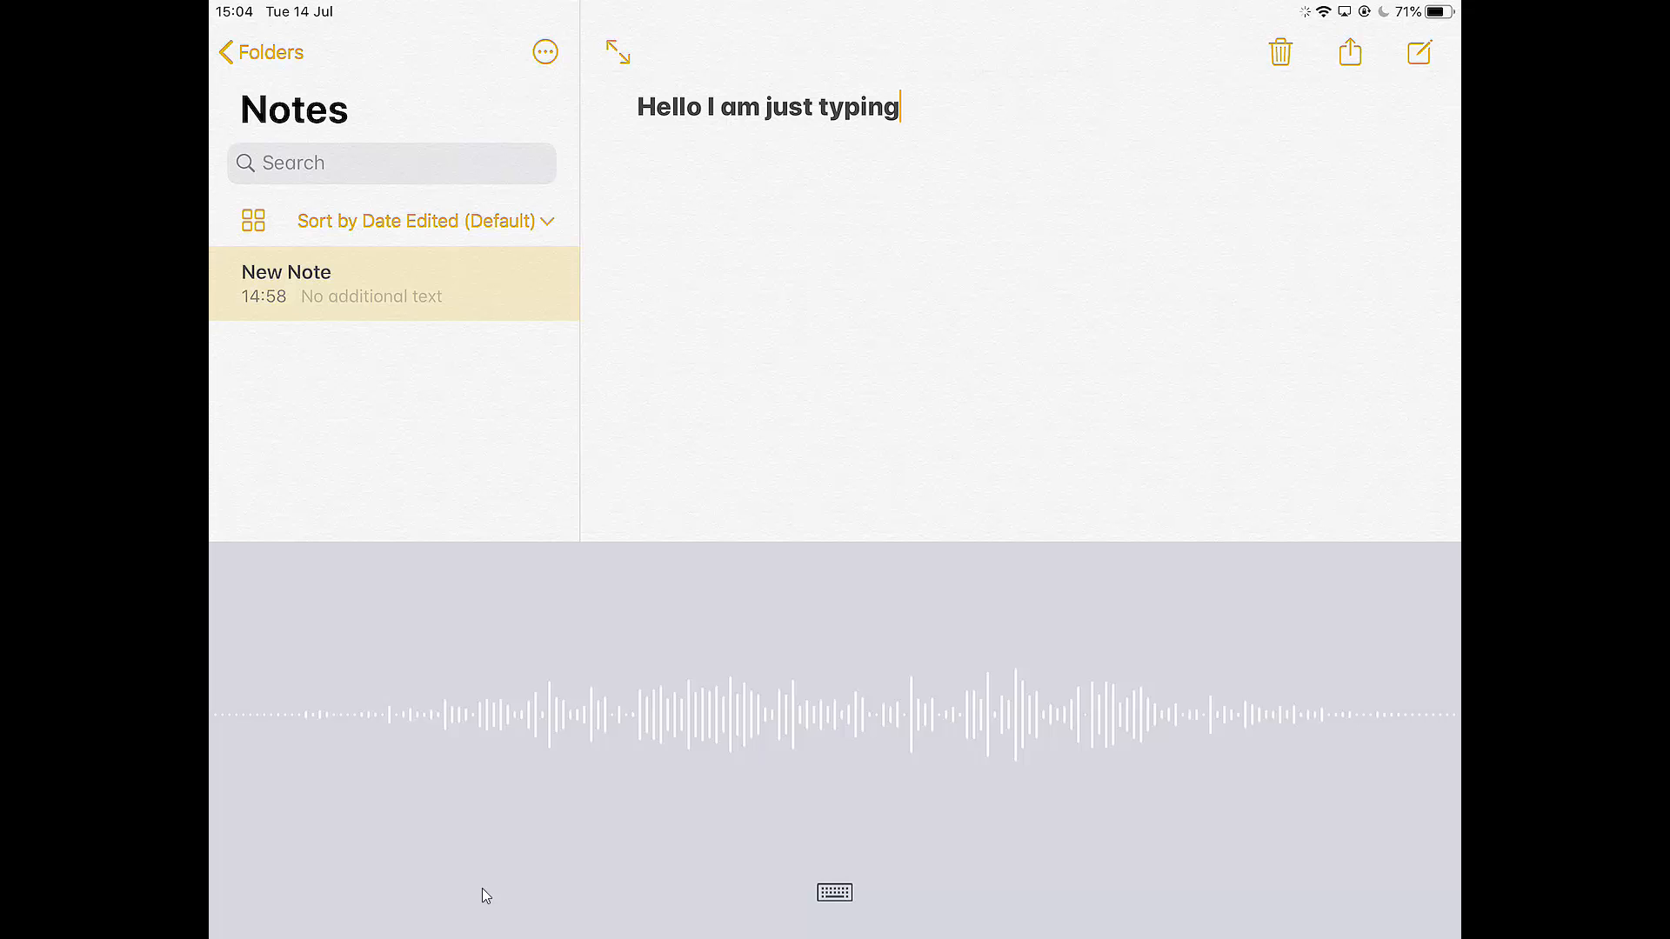
{"action": "type", "text": "something and the words that I am saying will appear on the screen"}
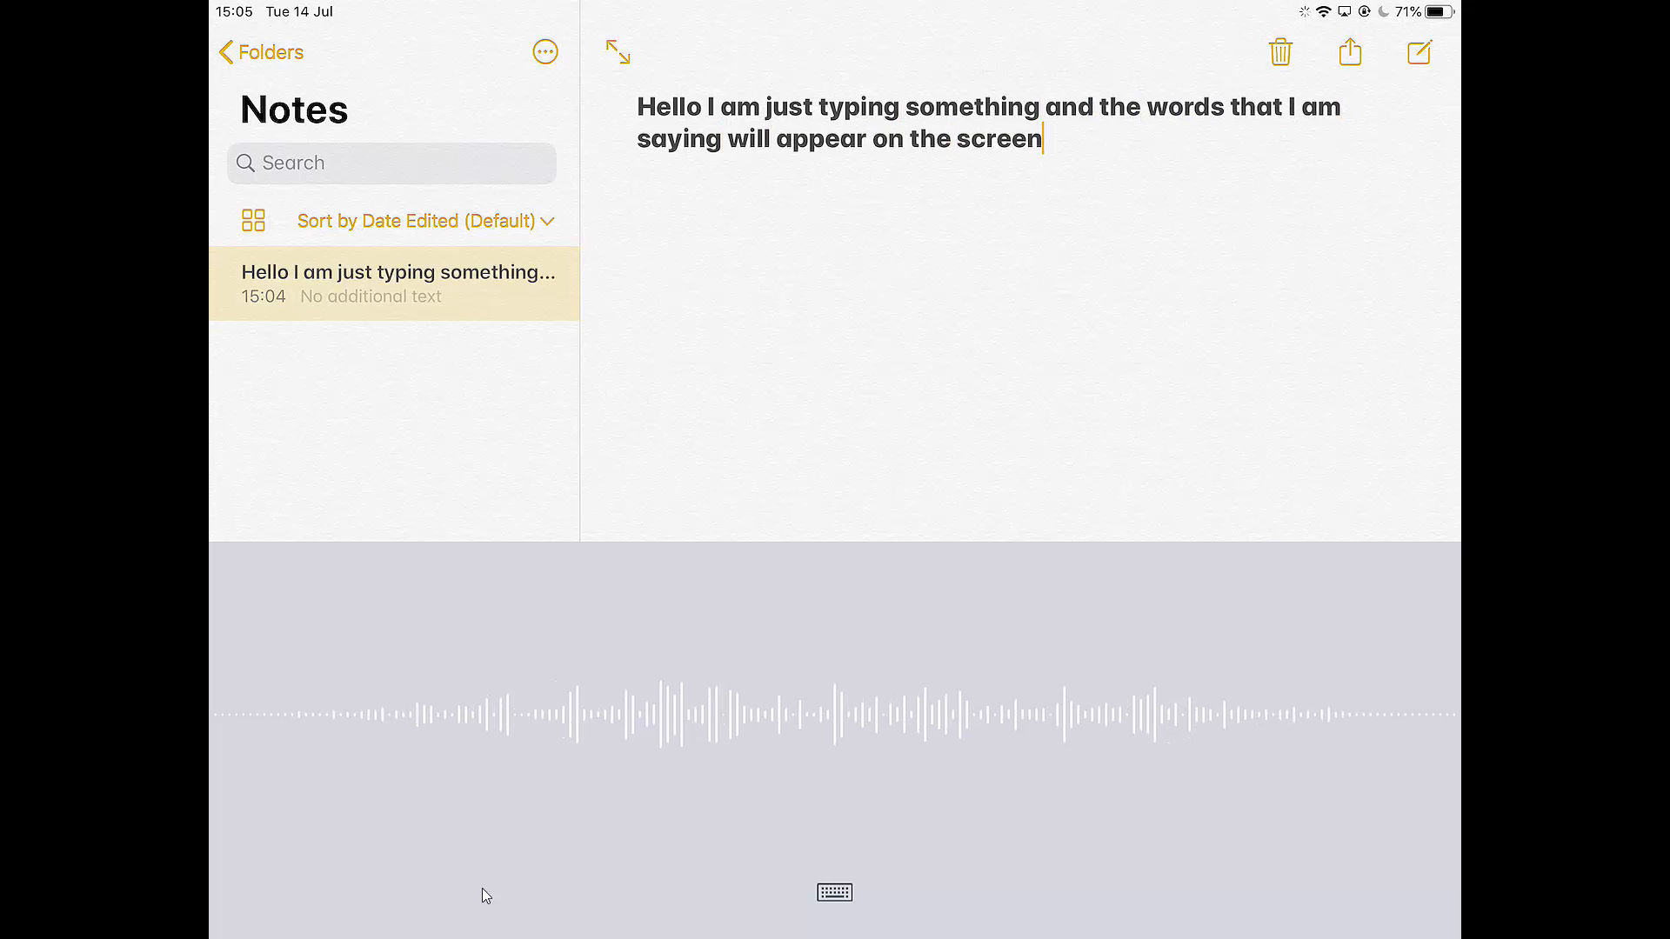
{"action": "type", "text": "."}
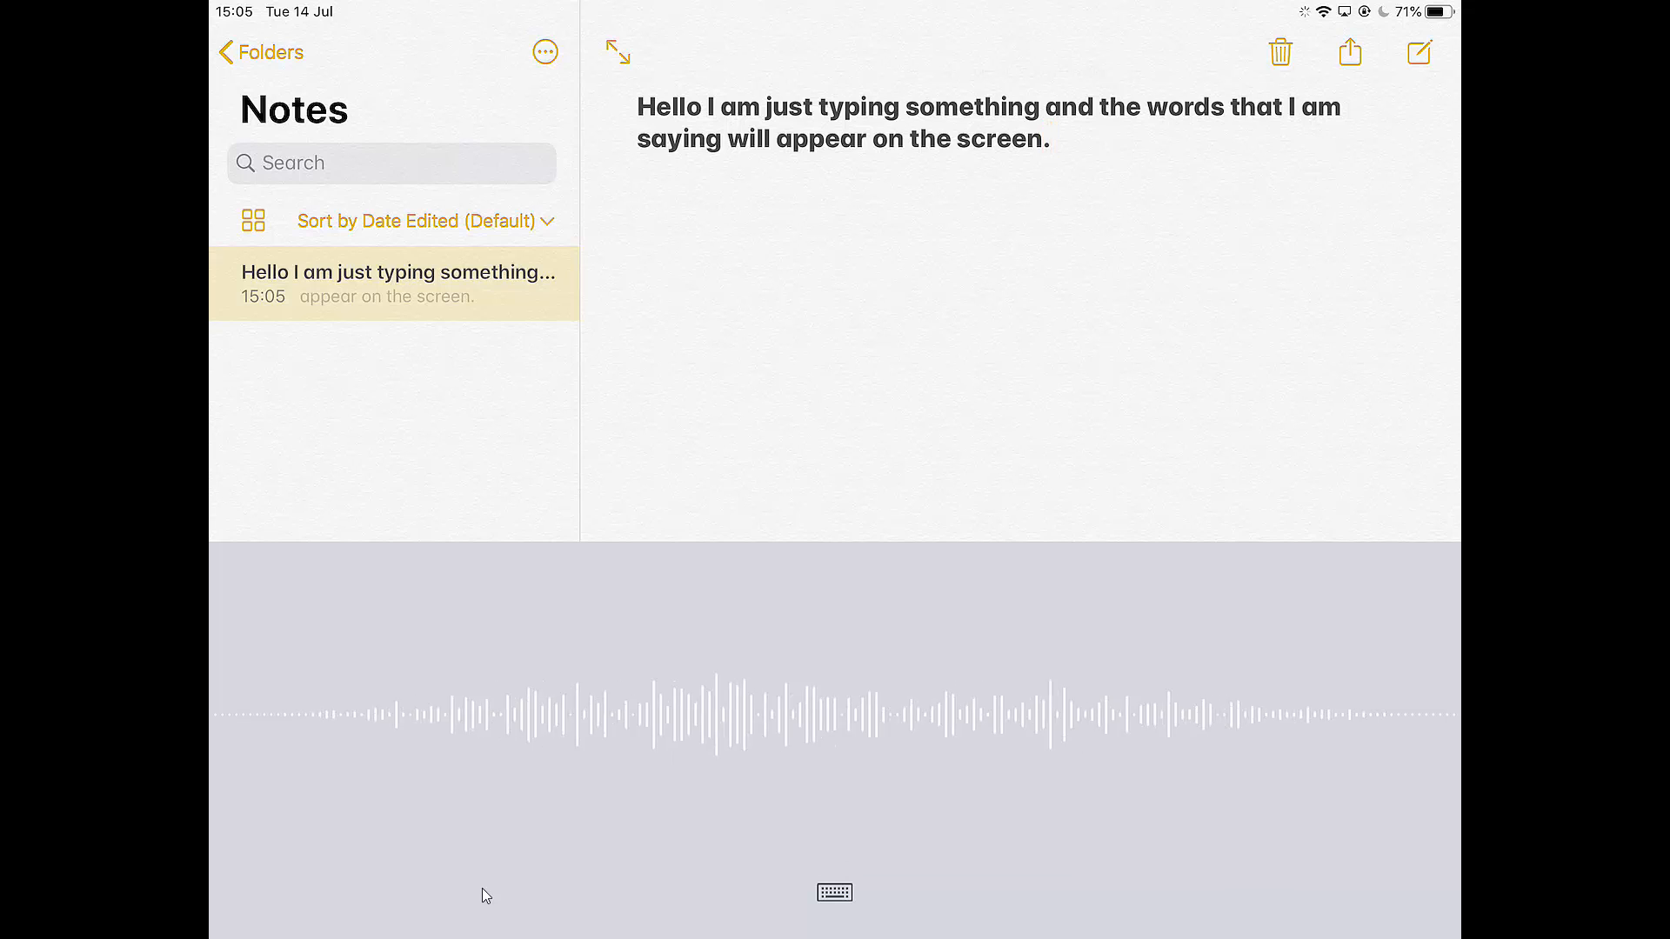
{"action": "type", "text": "Is this something that you've never tried before"}
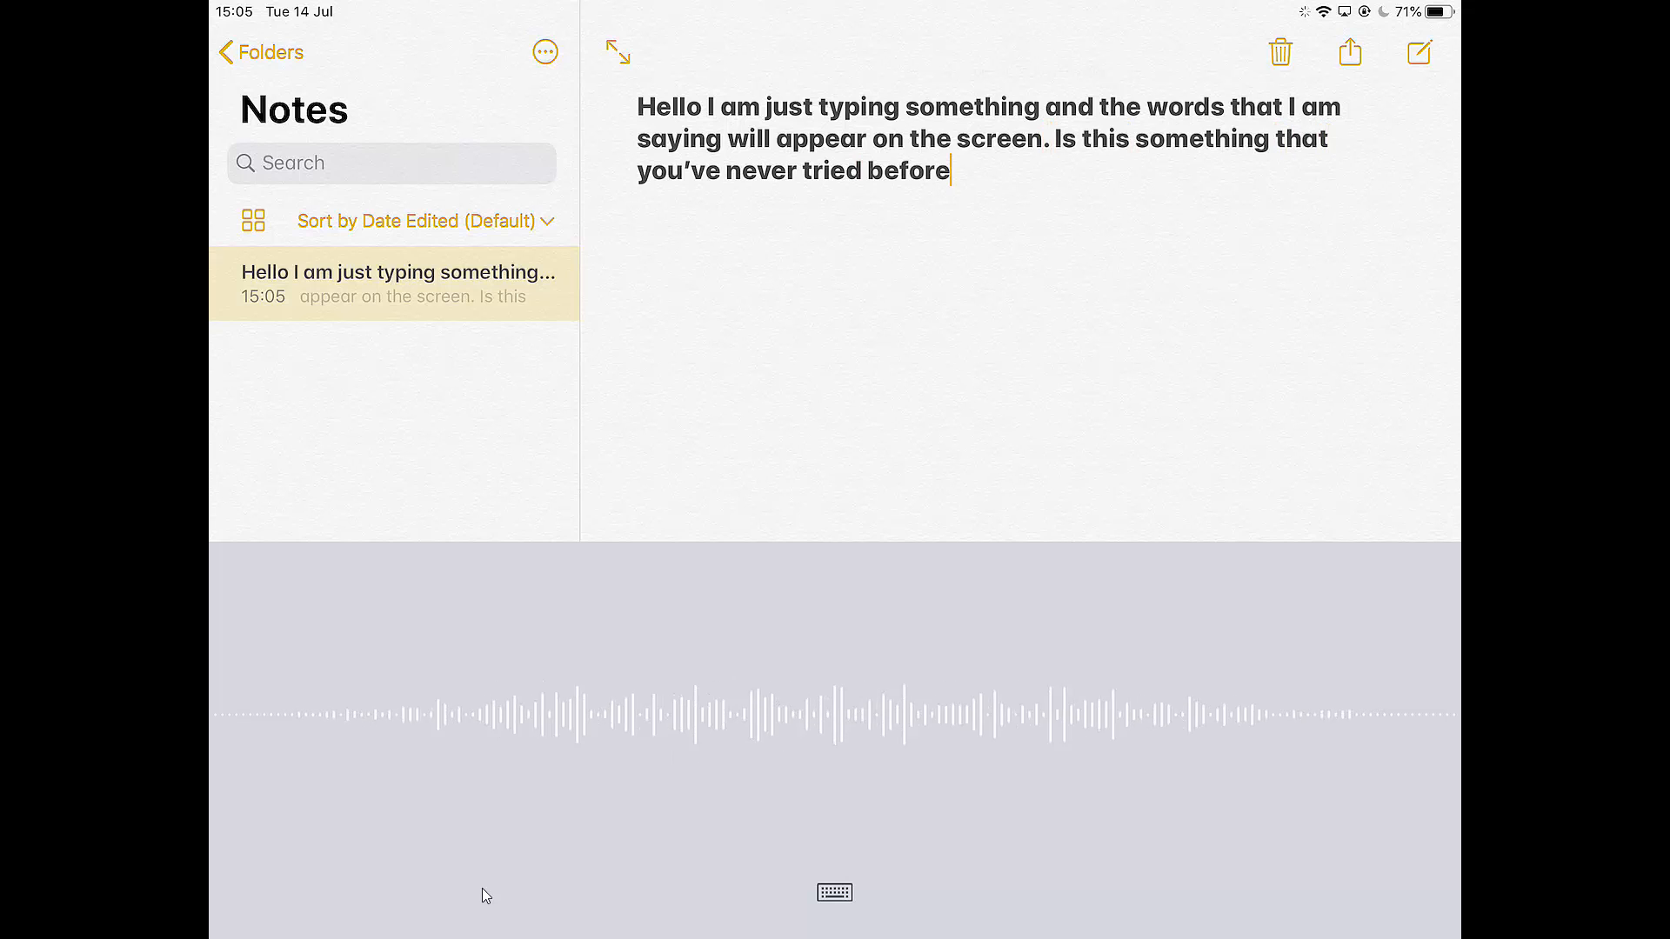
{"action": "type", "text": "ever tried before?"}
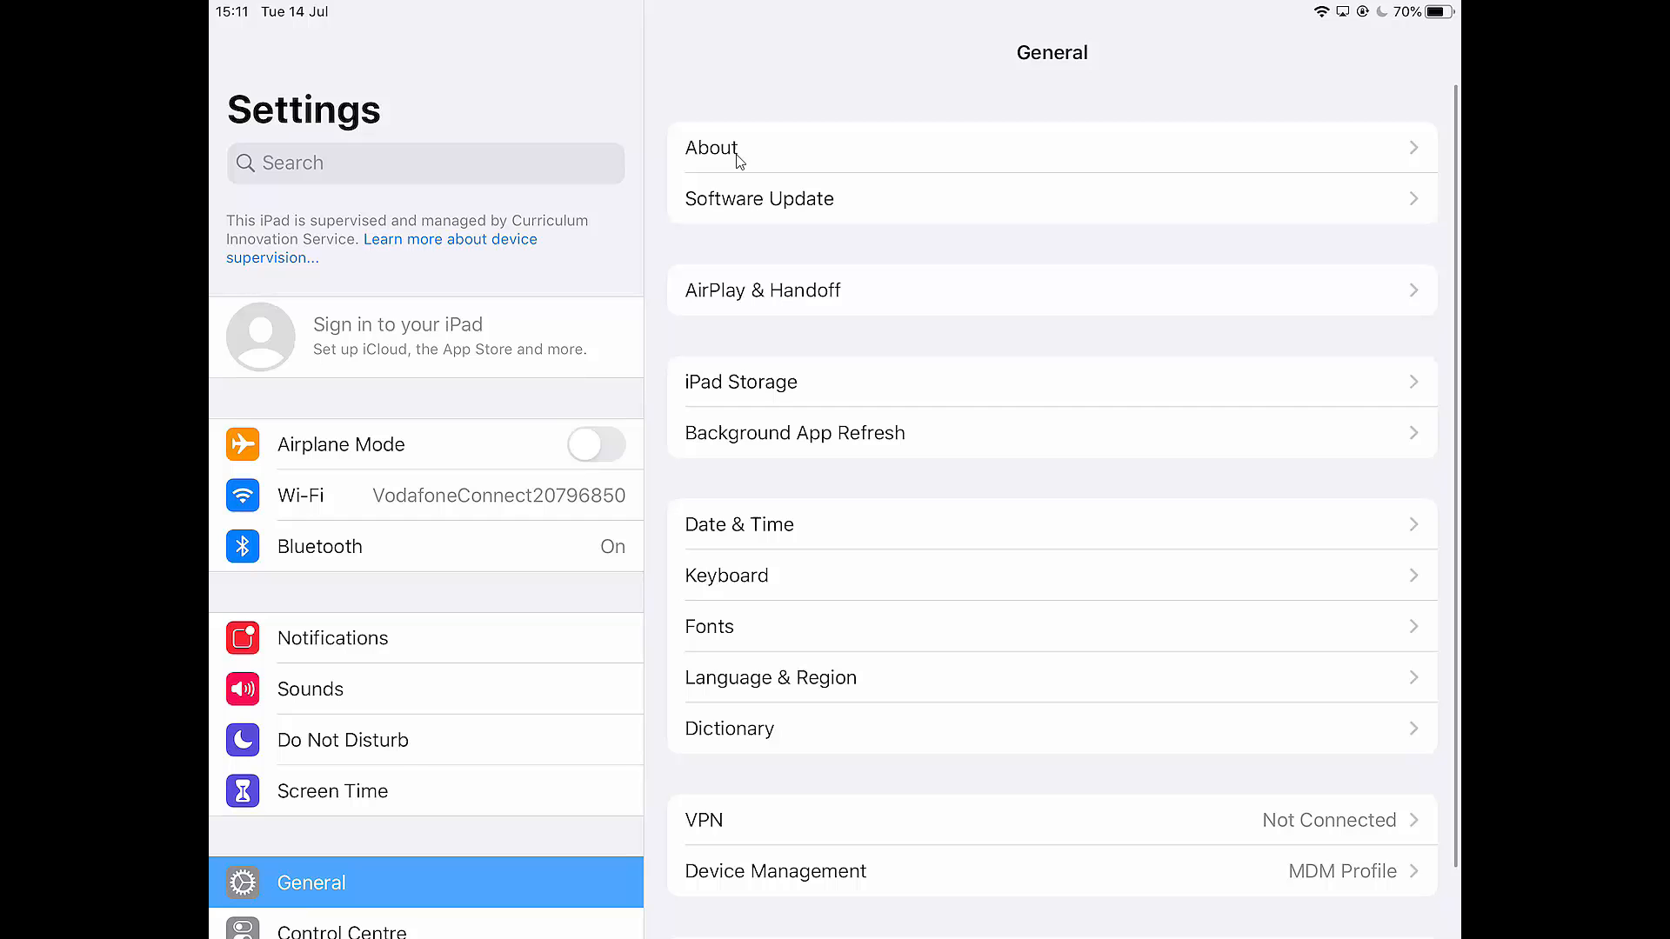
- Go to Accessibility in the Settings sidebar and show the VoiceOver page
{"action": "scroll", "scroll_direction": "down", "scroll_amount": 3}
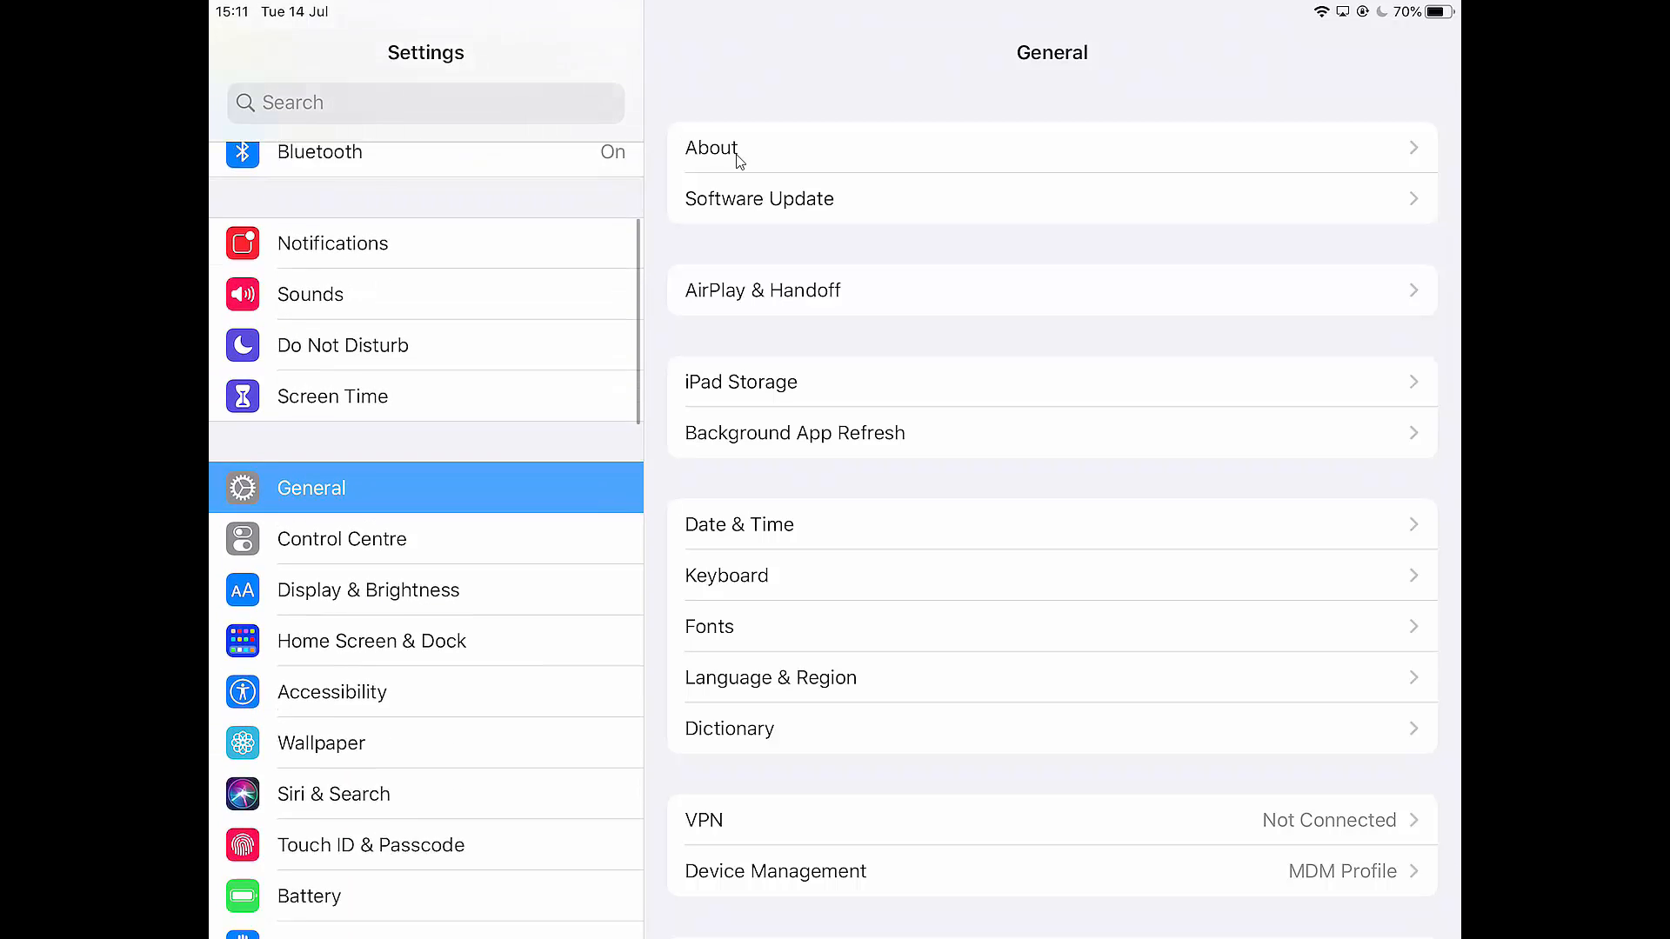
{"action": "left_click", "coordinate": [332, 691]}
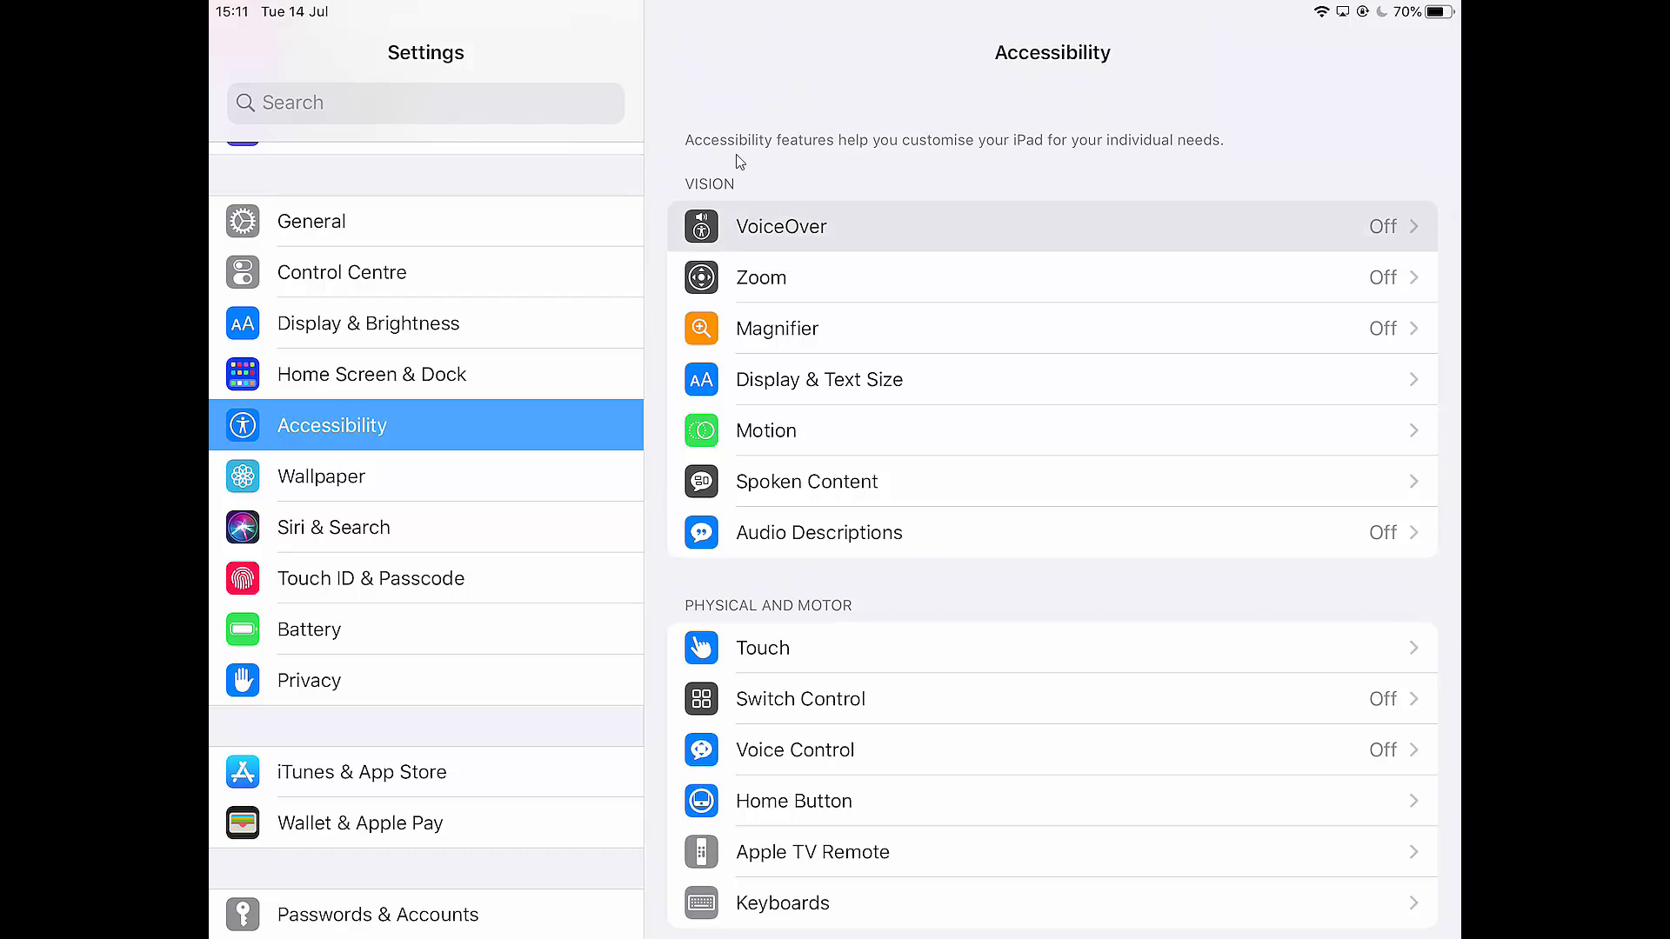
{"action": "left_click", "coordinate": [781, 226]}
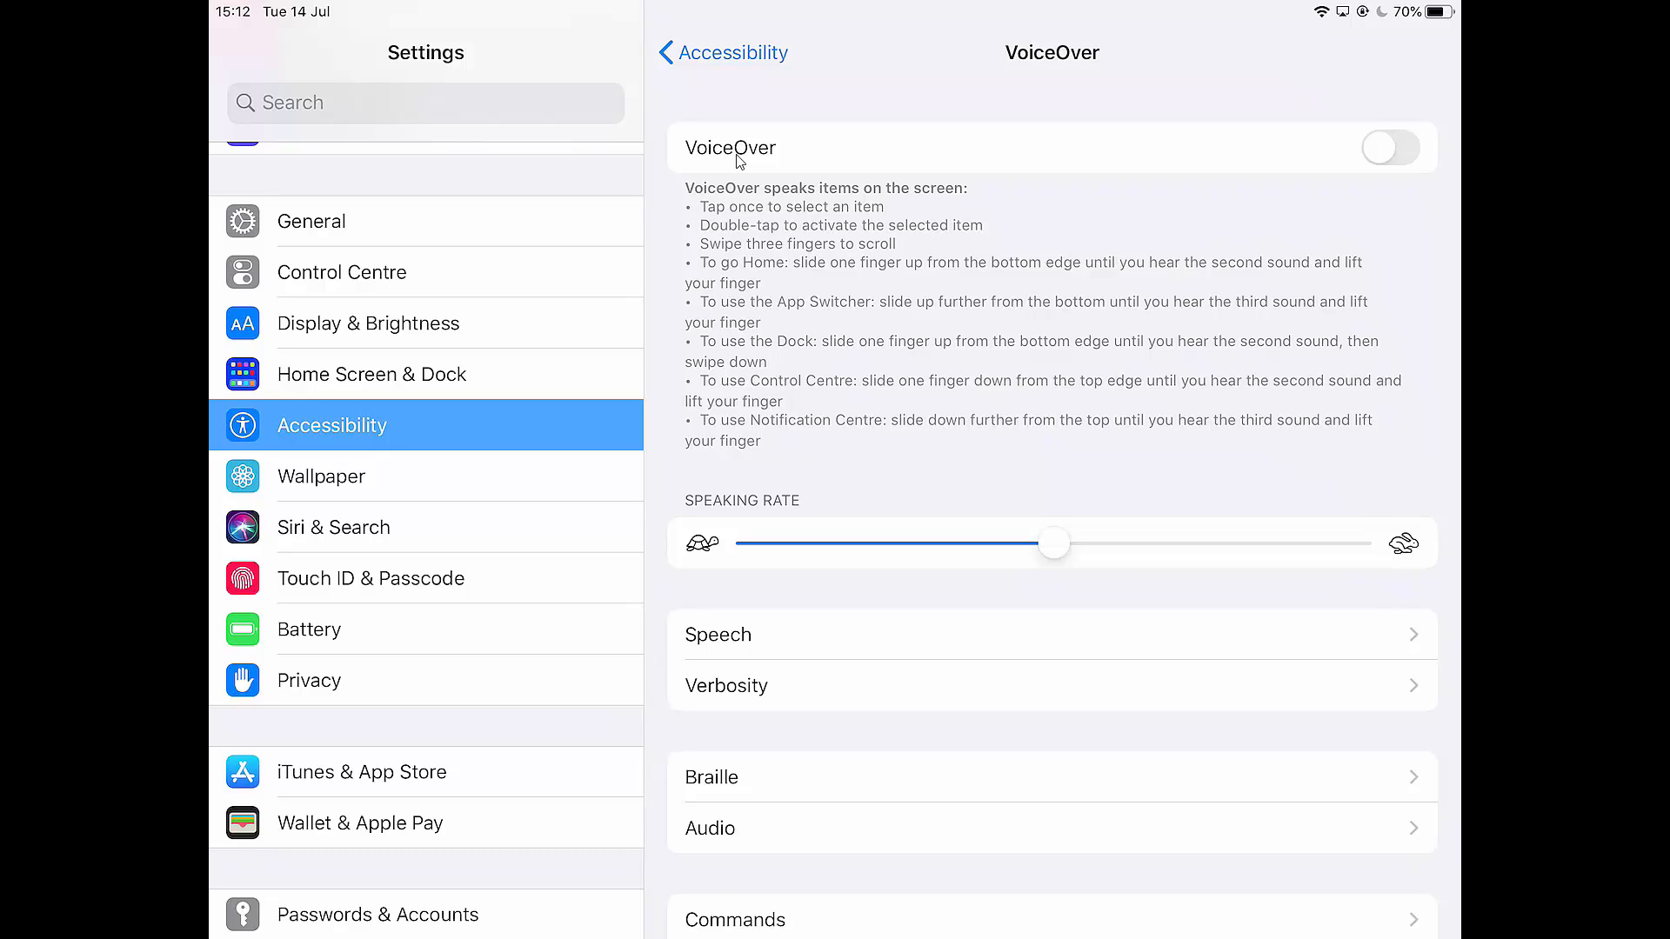
- Exit the VoiceOver settings page back to the Home Screen
{"action": "left_click", "coordinate": [1391, 147]}
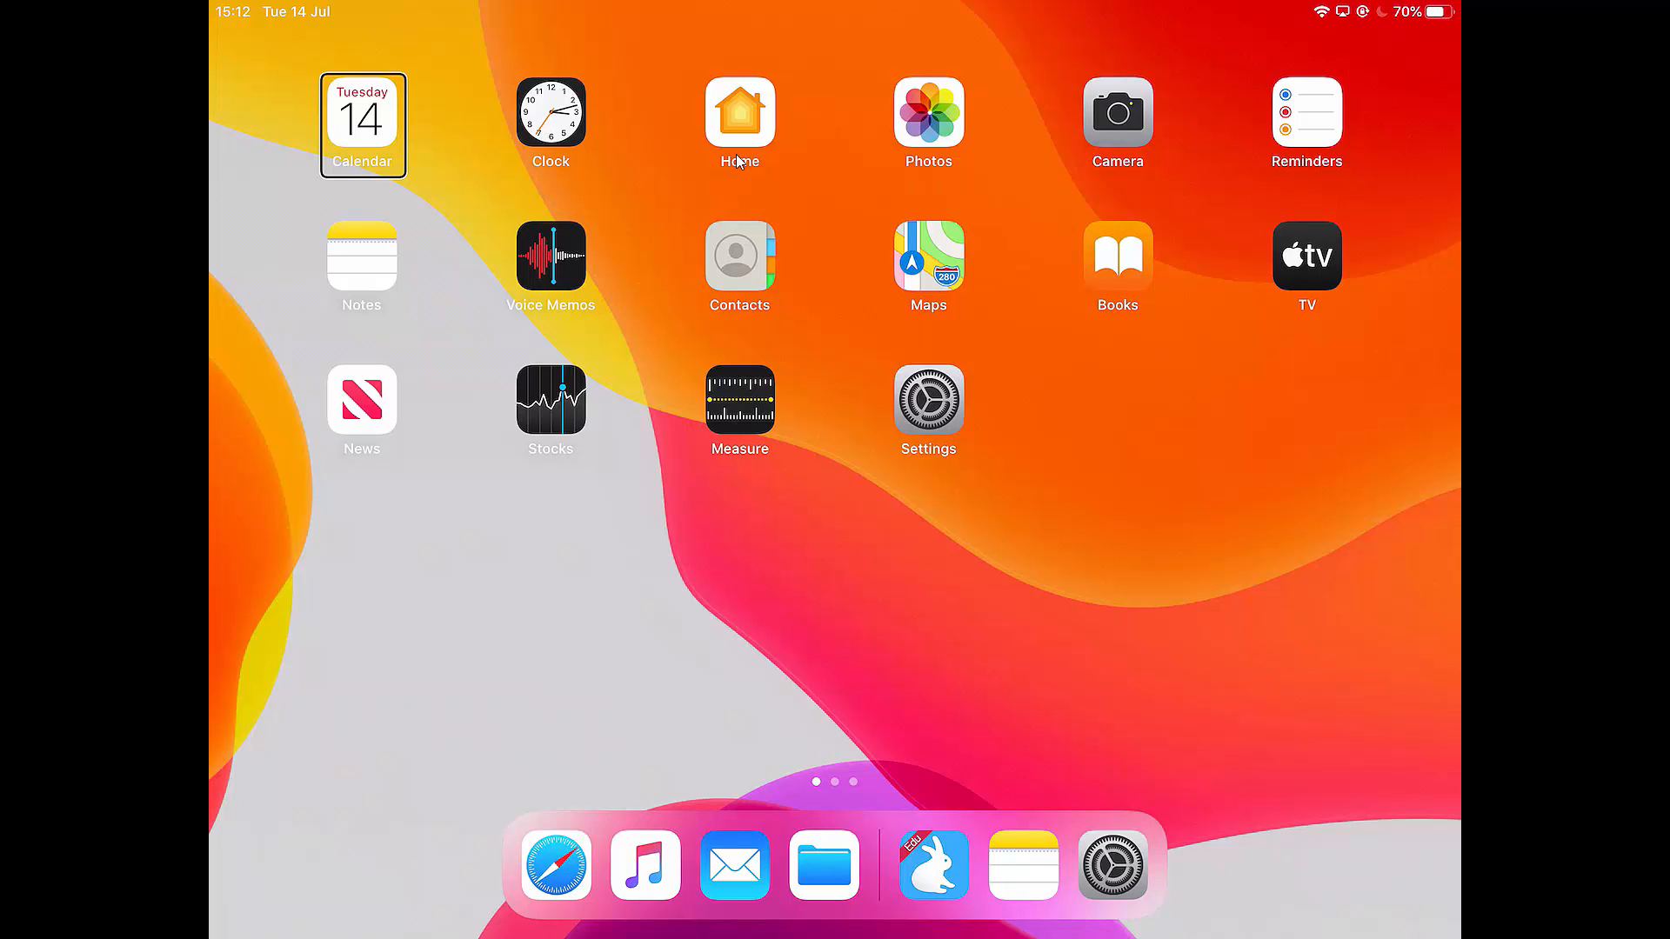
- Launch Safari from the Dock to show the Online Safety help page
{"action": "left_click", "coordinate": [554, 864]}
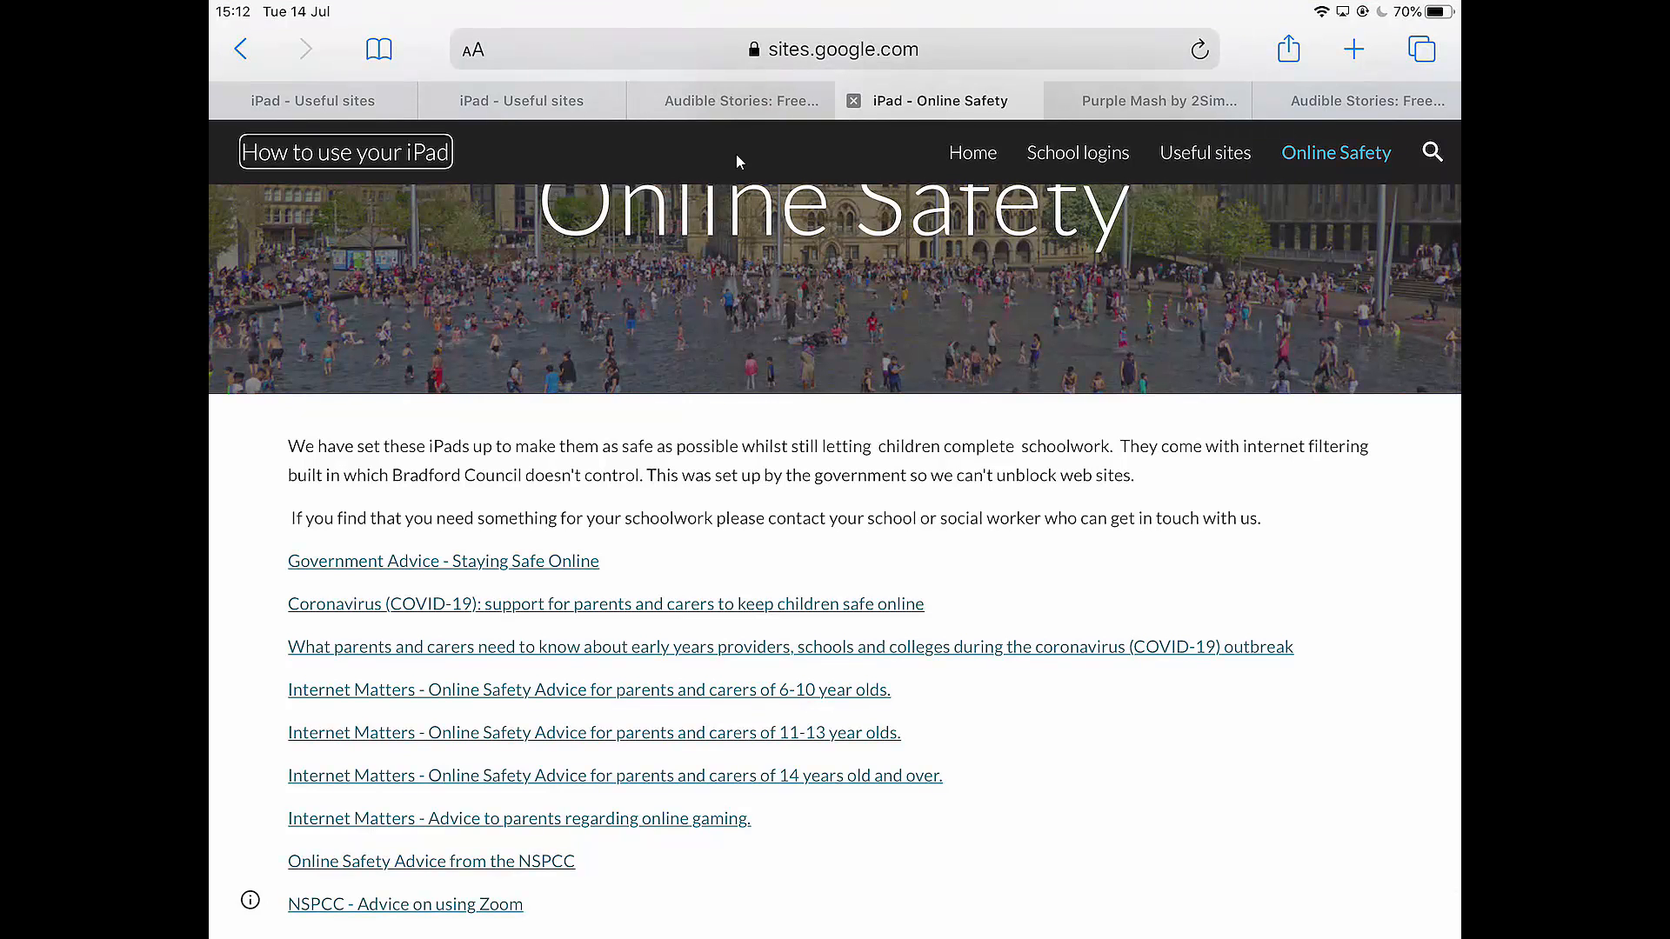
{"action": "left_click", "coordinate": [442, 561]}
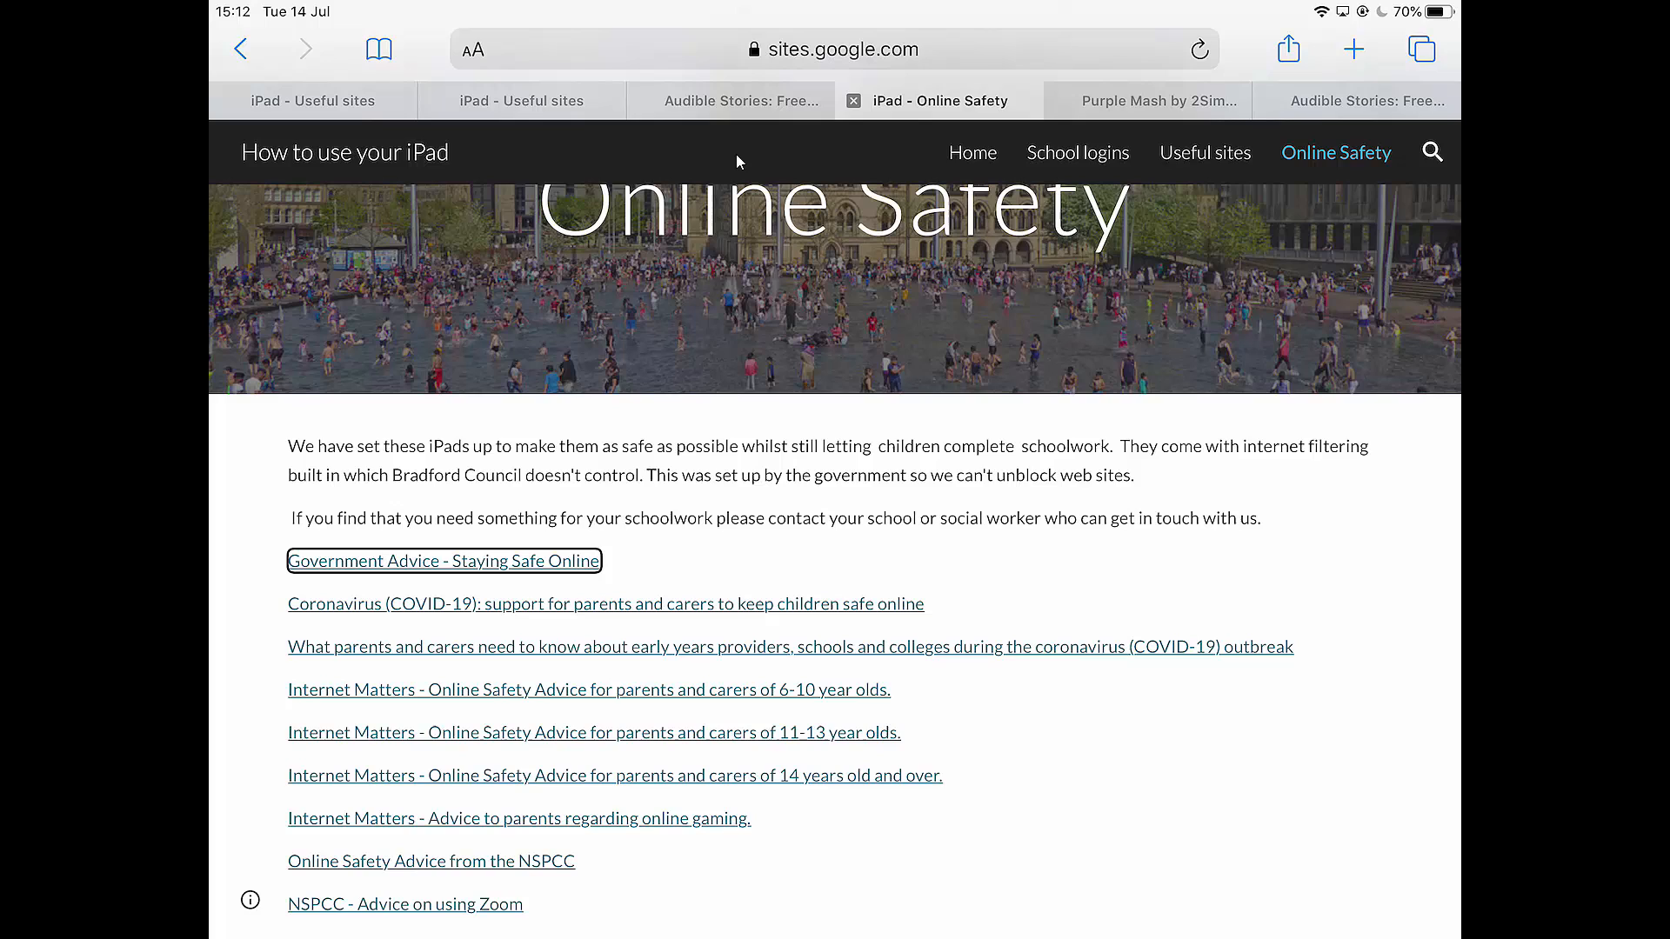
{"action": "left_click", "coordinate": [443, 561]}
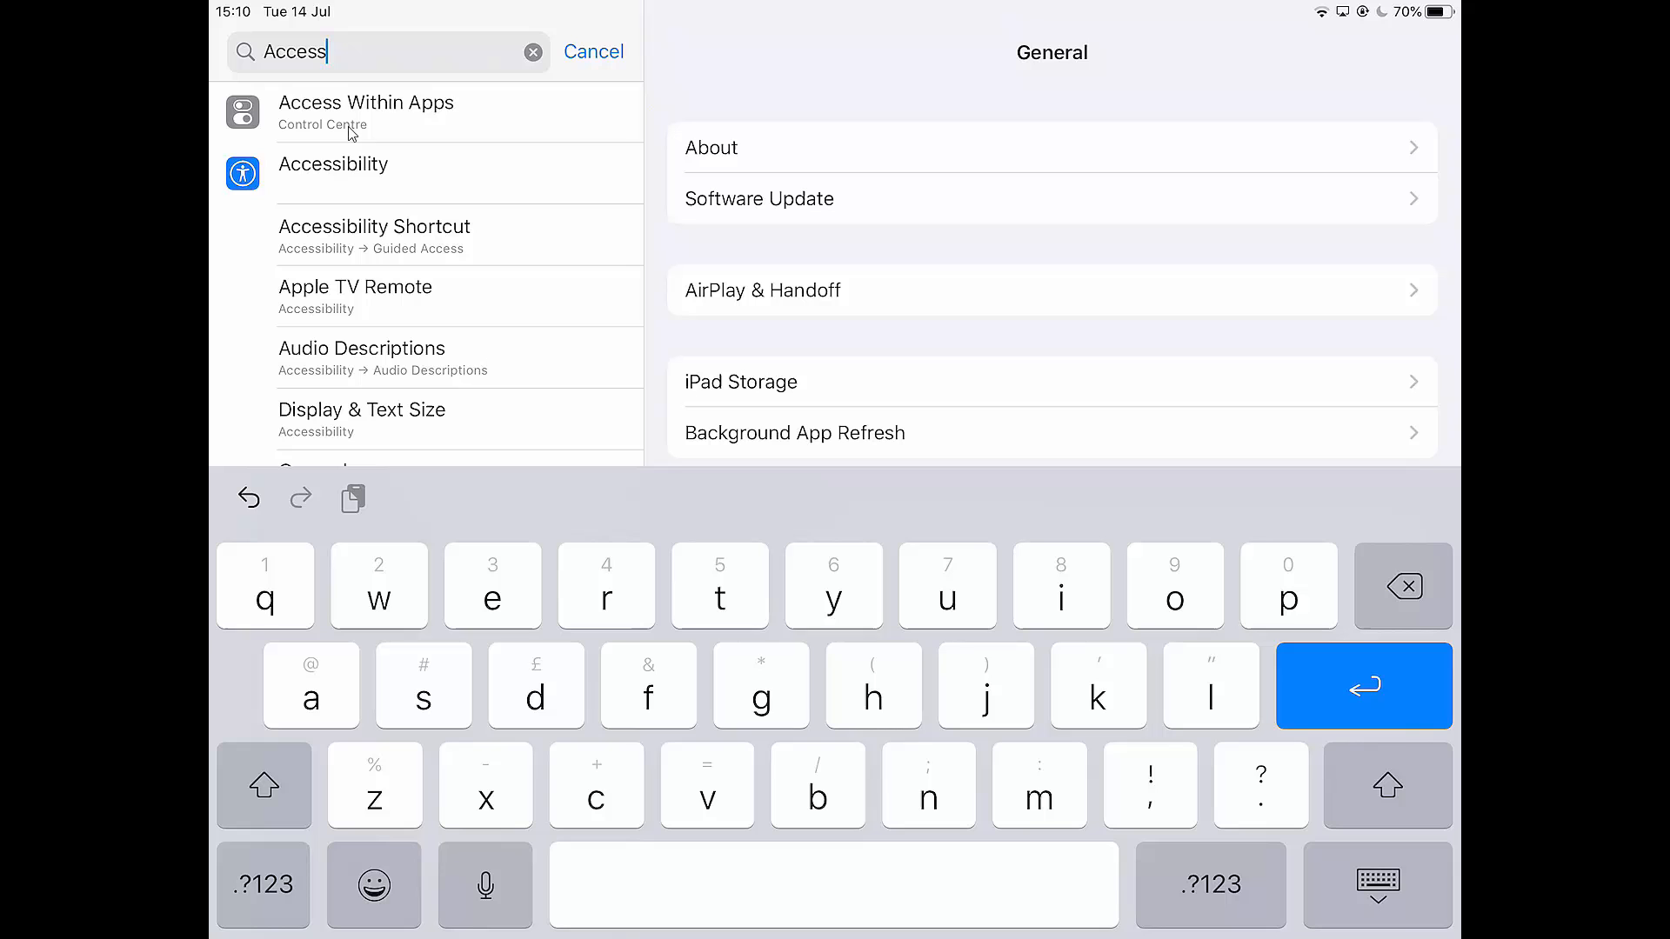
{"action": "mouse_move", "coordinate": [308, 188]}
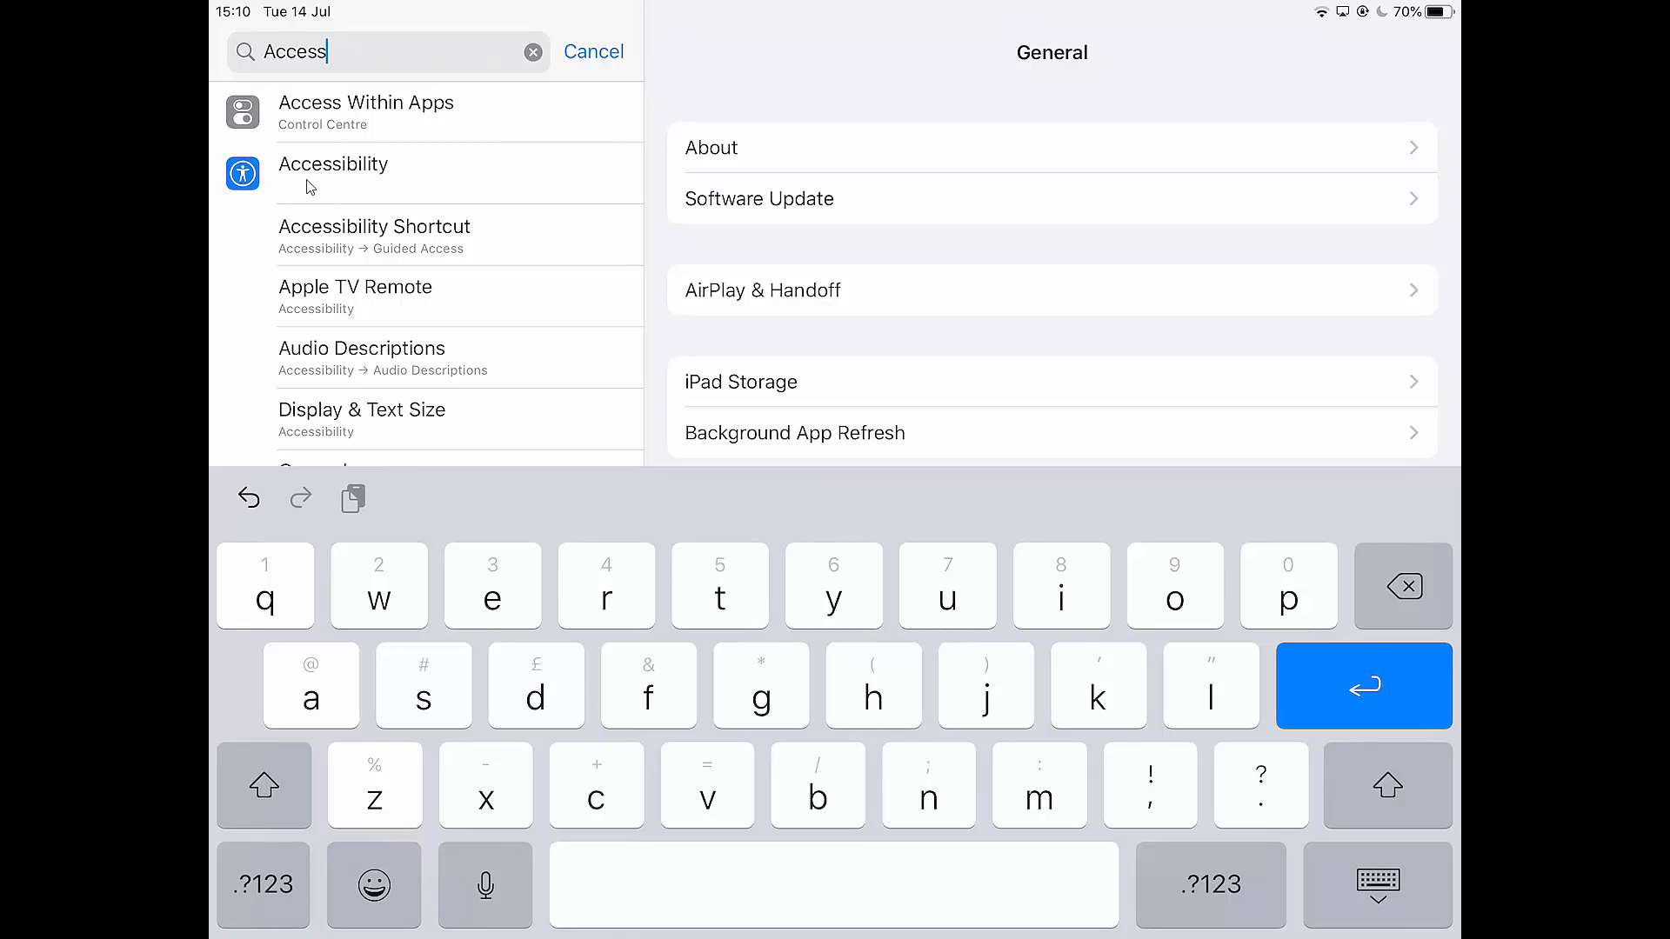
- Dismiss the Settings search and go to Accessibility in the sidebar
{"action": "left_click", "coordinate": [593, 51]}
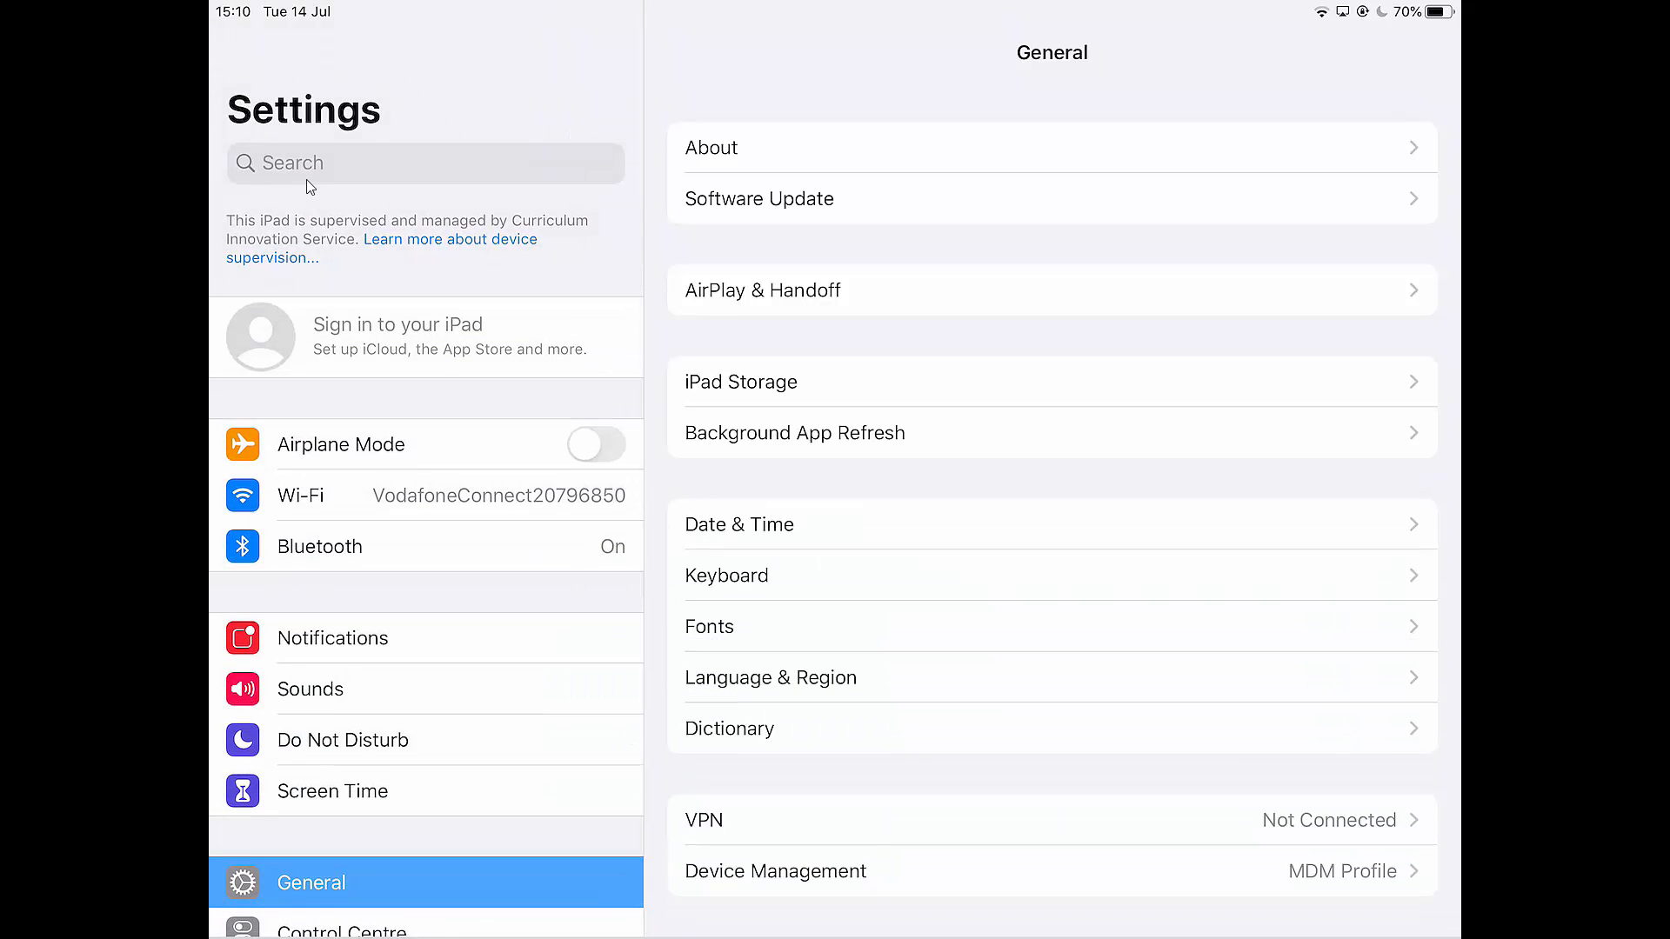
{"action": "scroll", "scroll_direction": "down", "scroll_amount": 3}
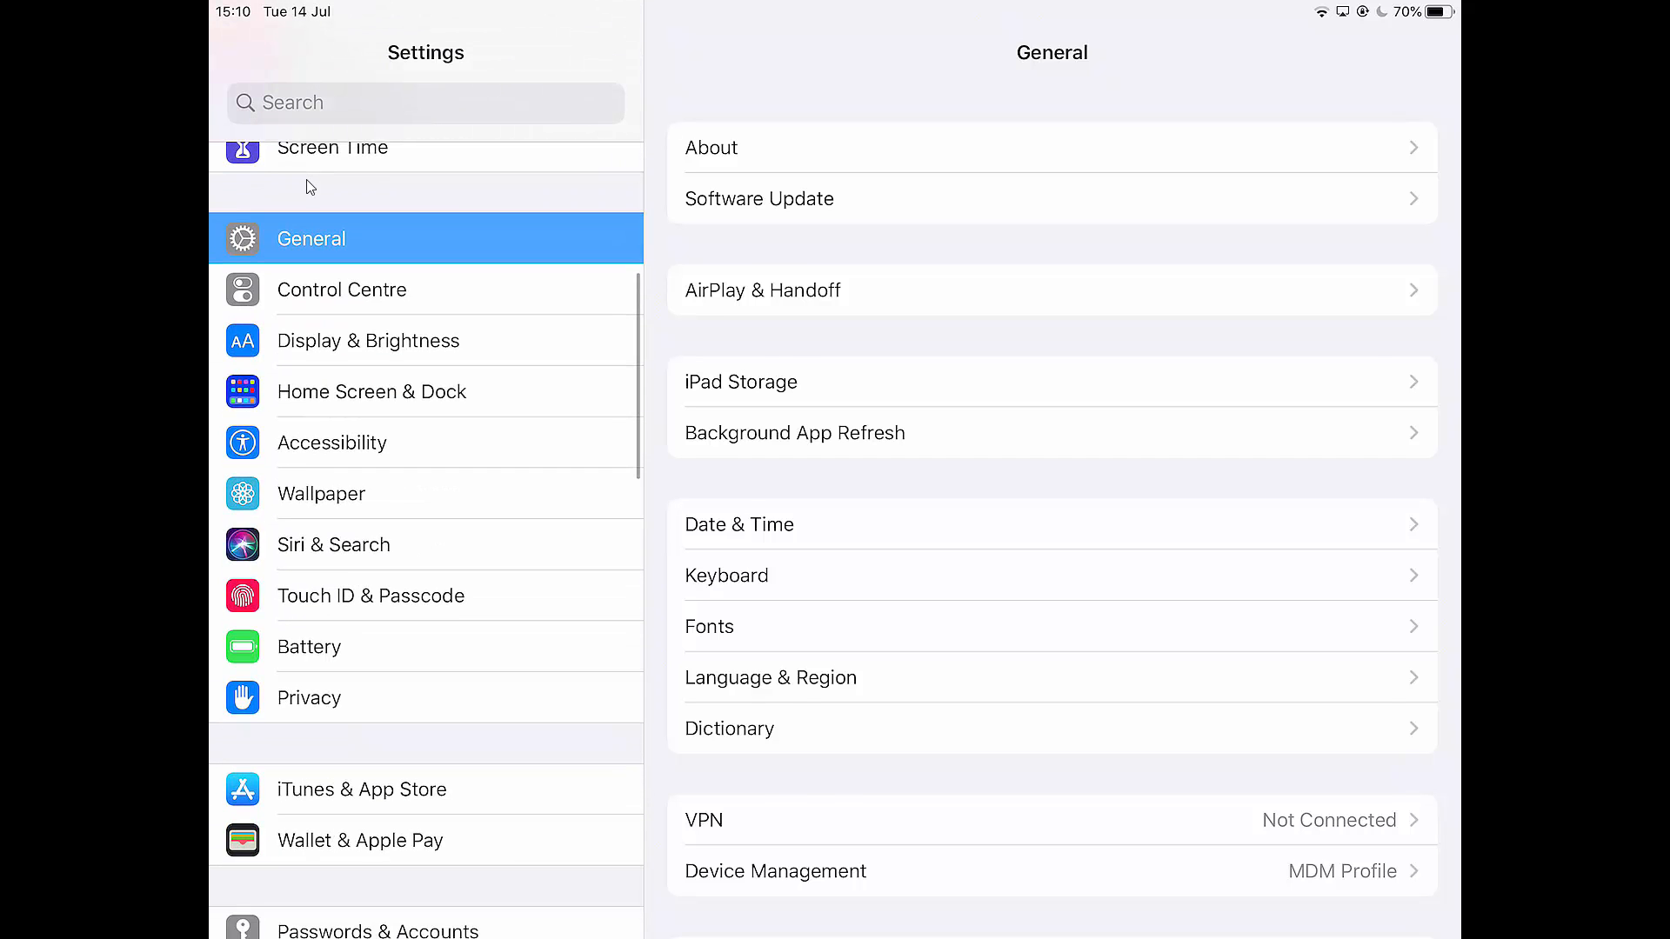
{"action": "left_click", "coordinate": [331, 442]}
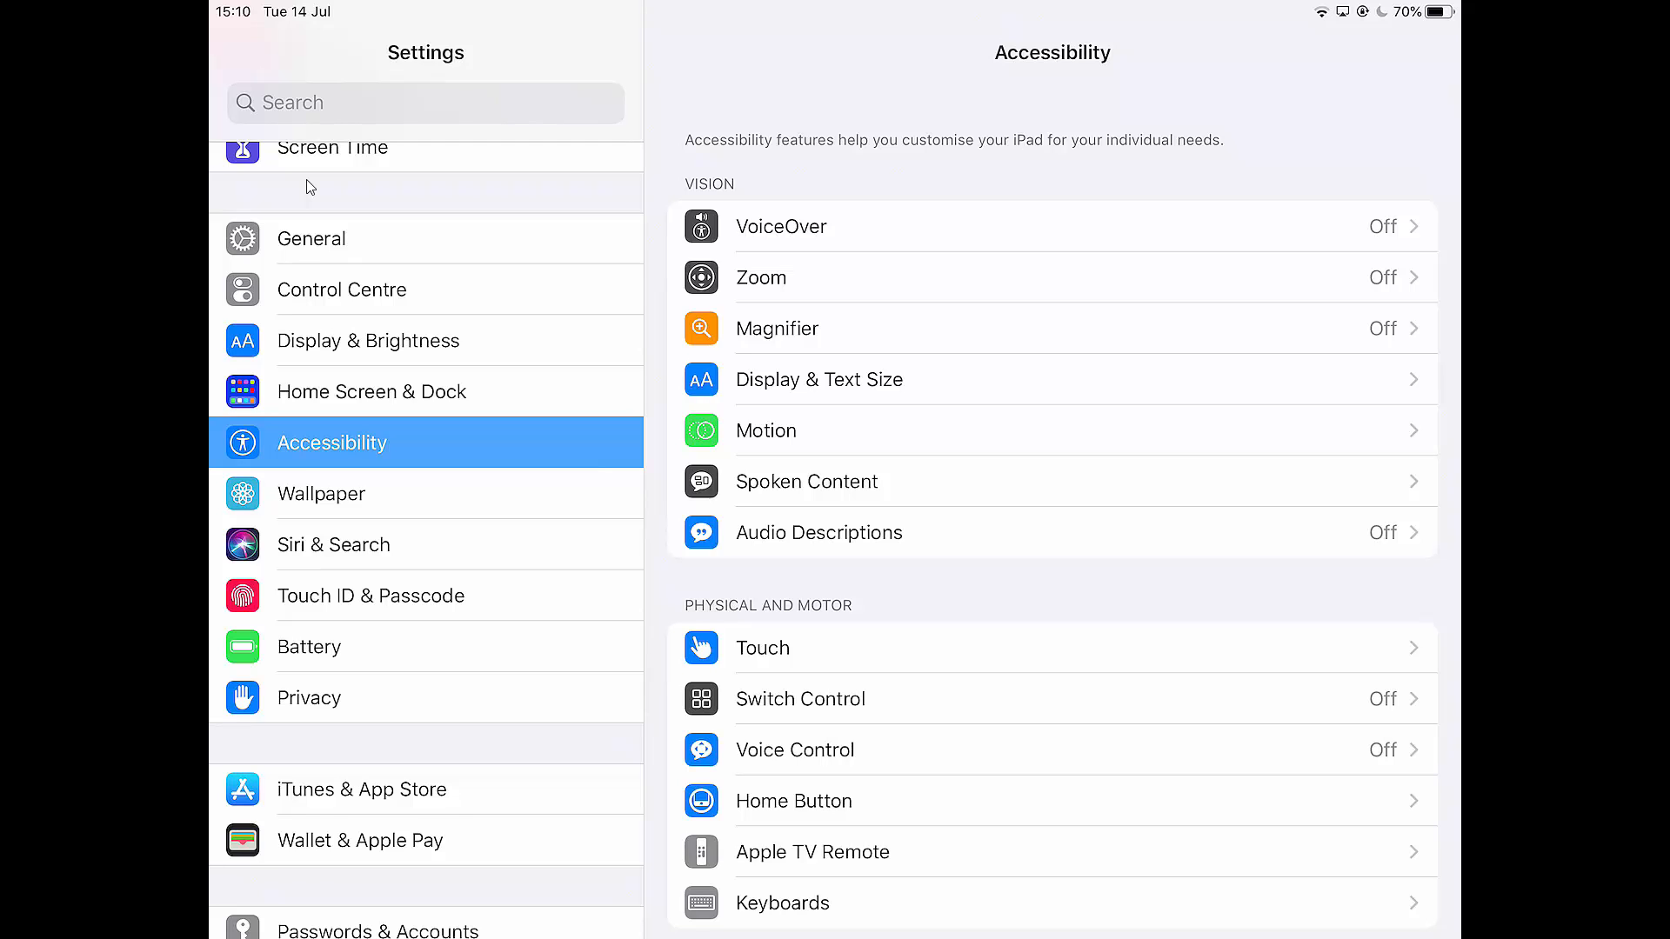
- Visit the Accessibility Zoom magnification settings, then return to the General page
{"action": "left_click", "coordinate": [759, 276]}
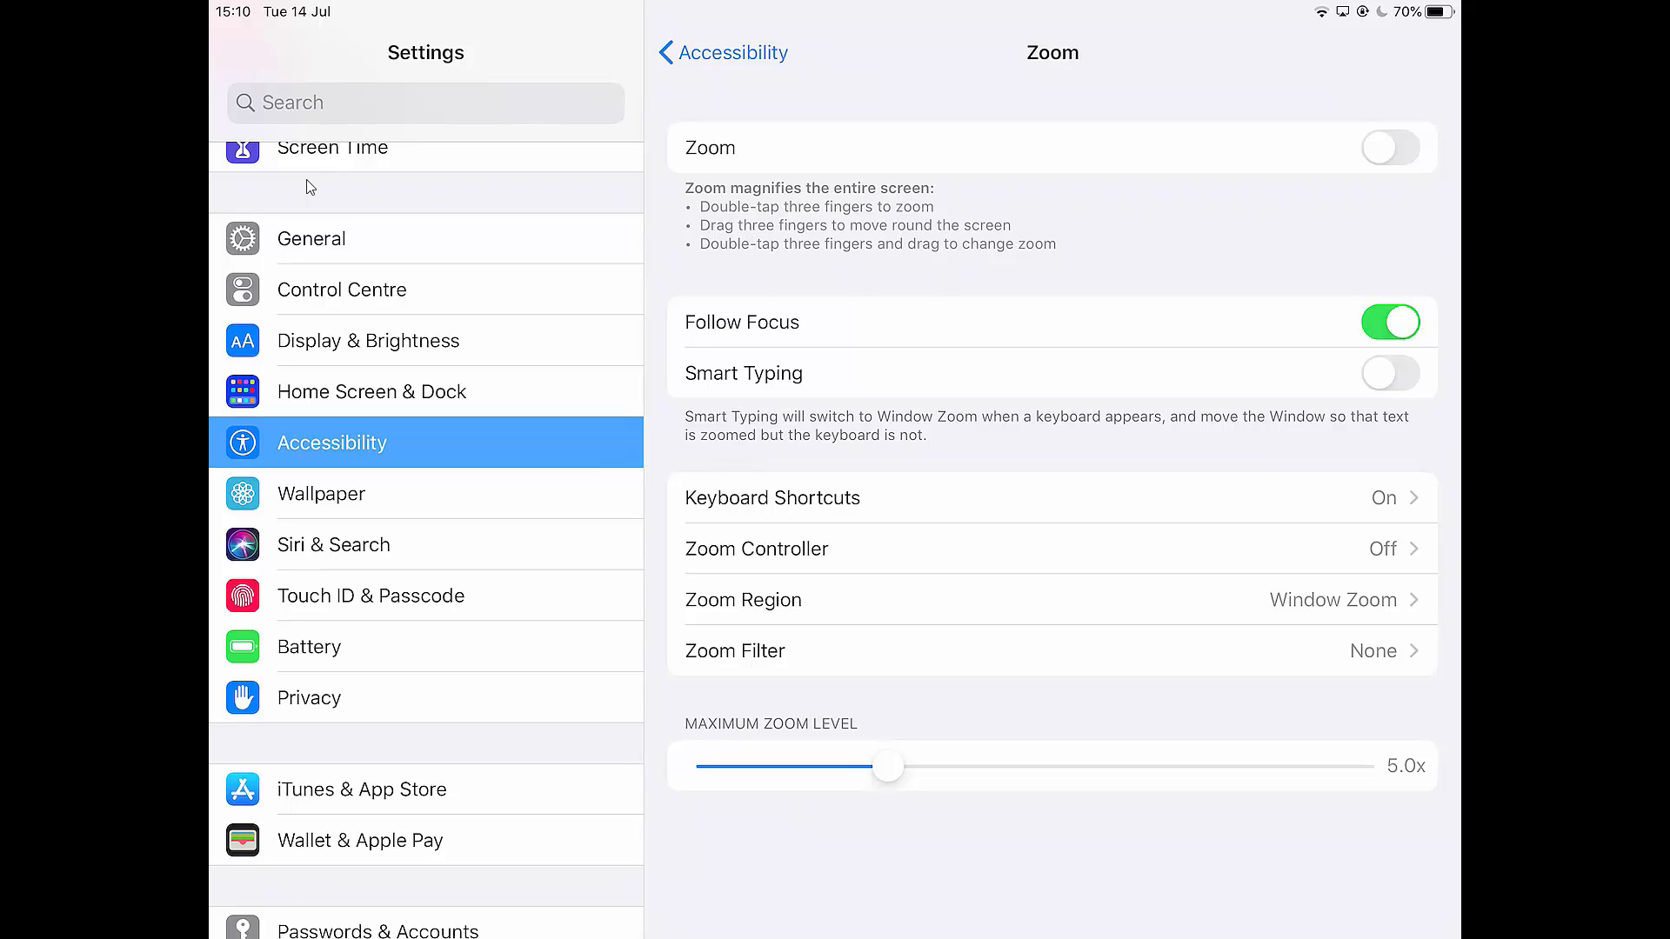
{"action": "mouse_move", "coordinate": [632, 109]}
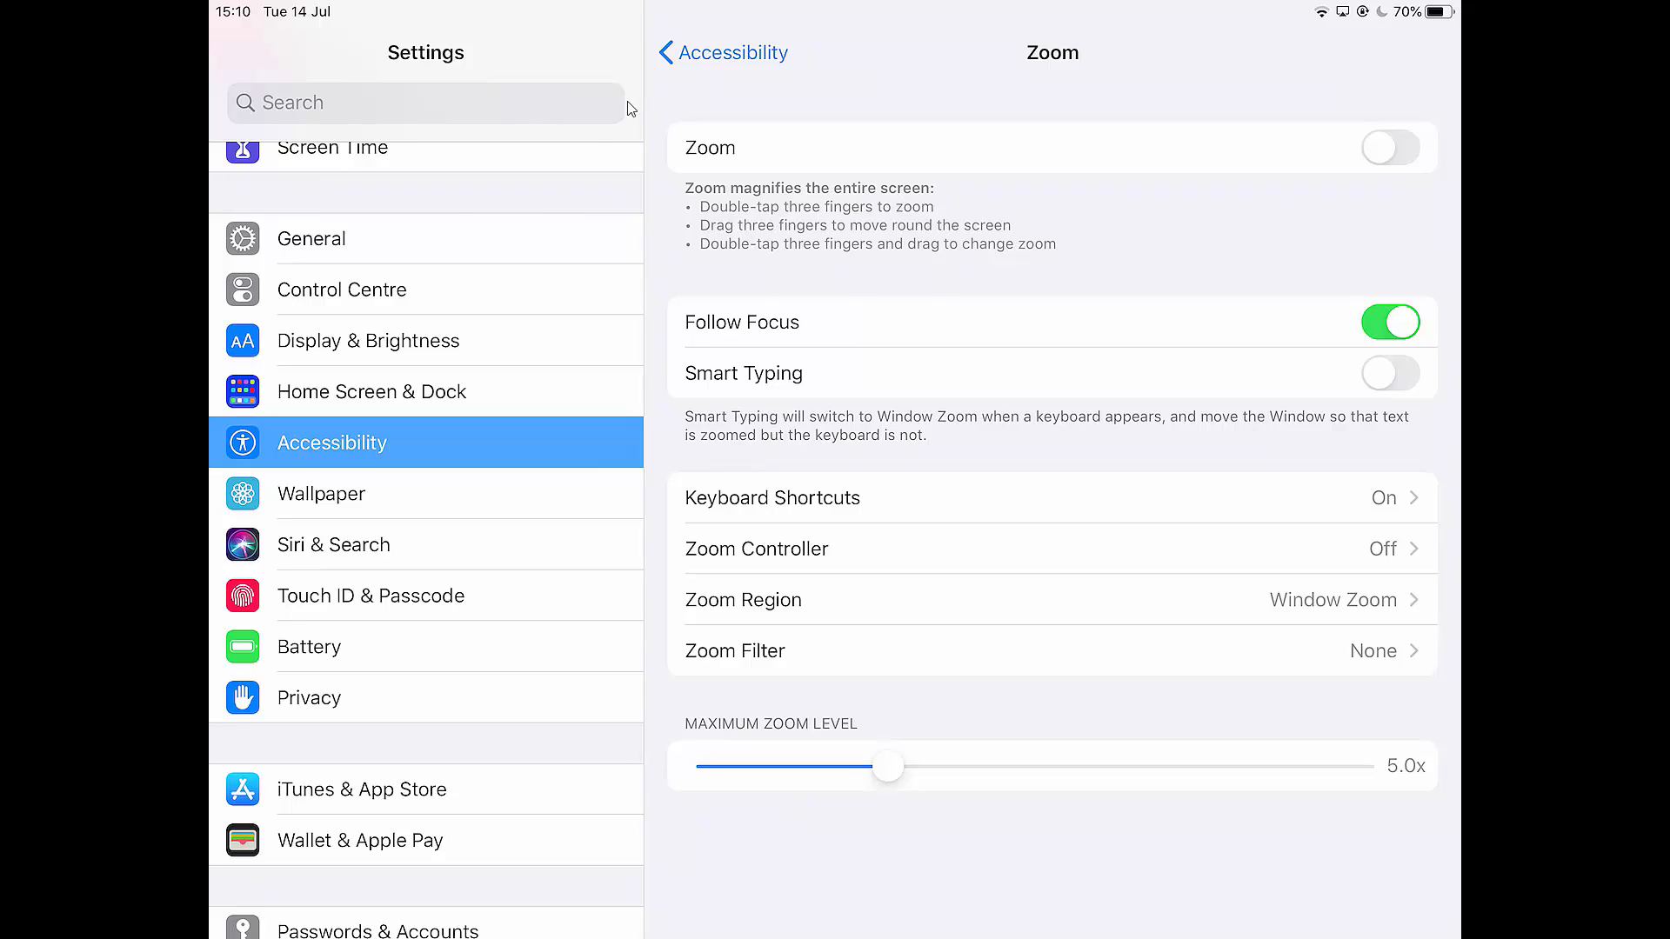
{"action": "mouse_move", "coordinate": [775, 224]}
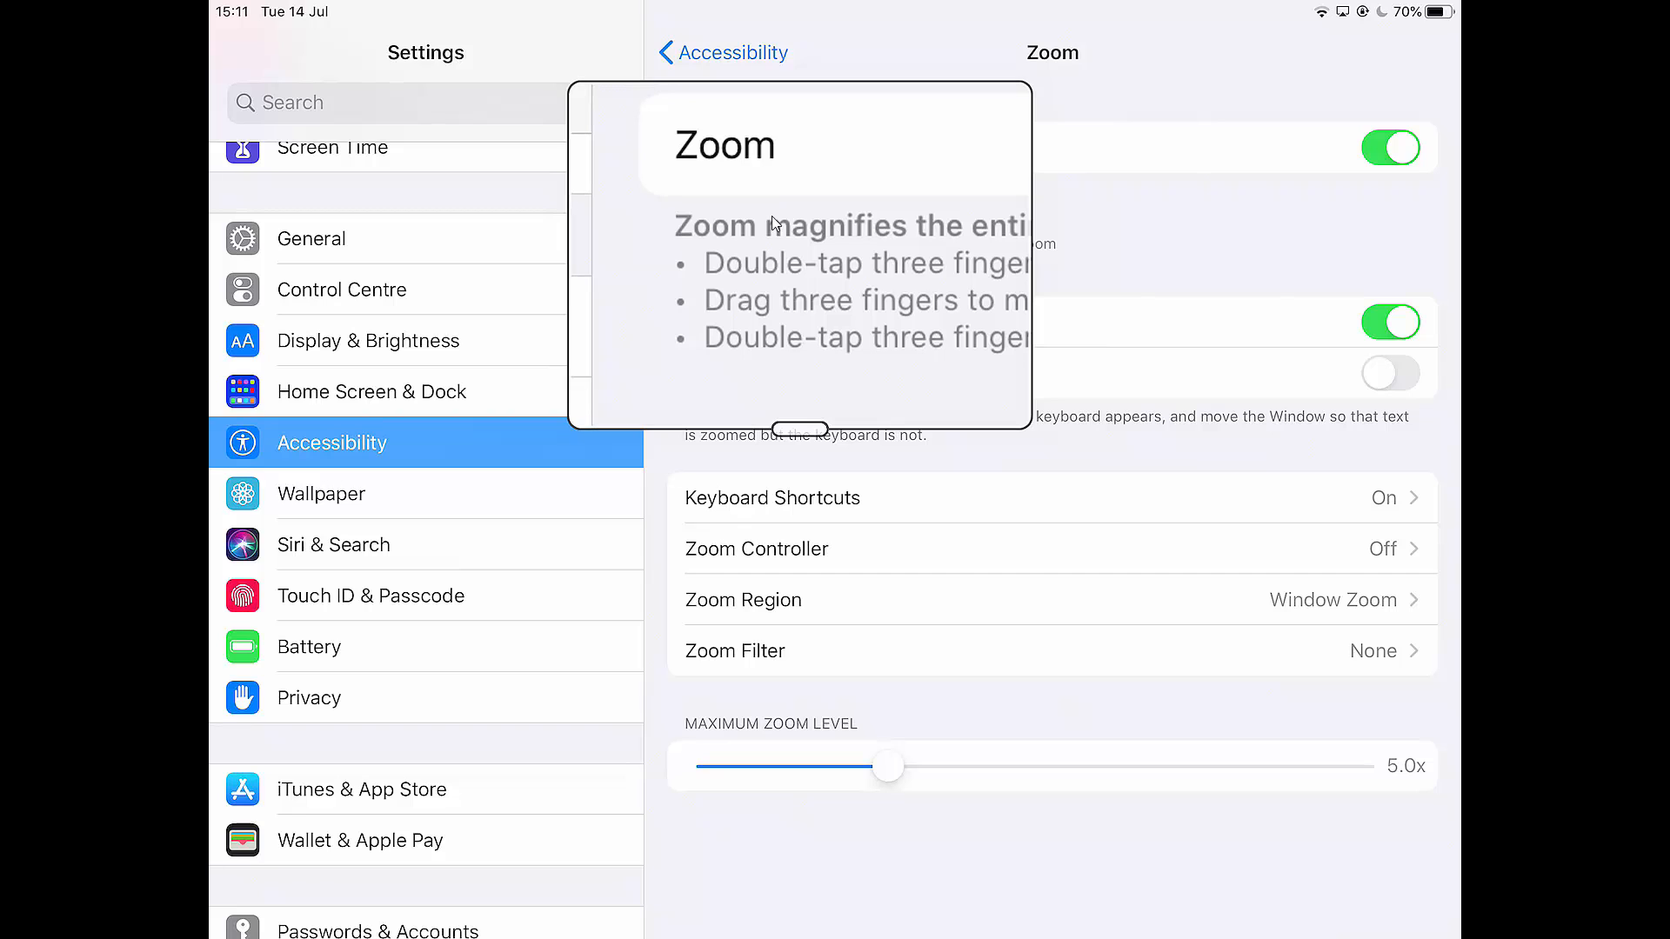
{"action": "left_click", "coordinate": [1391, 147]}
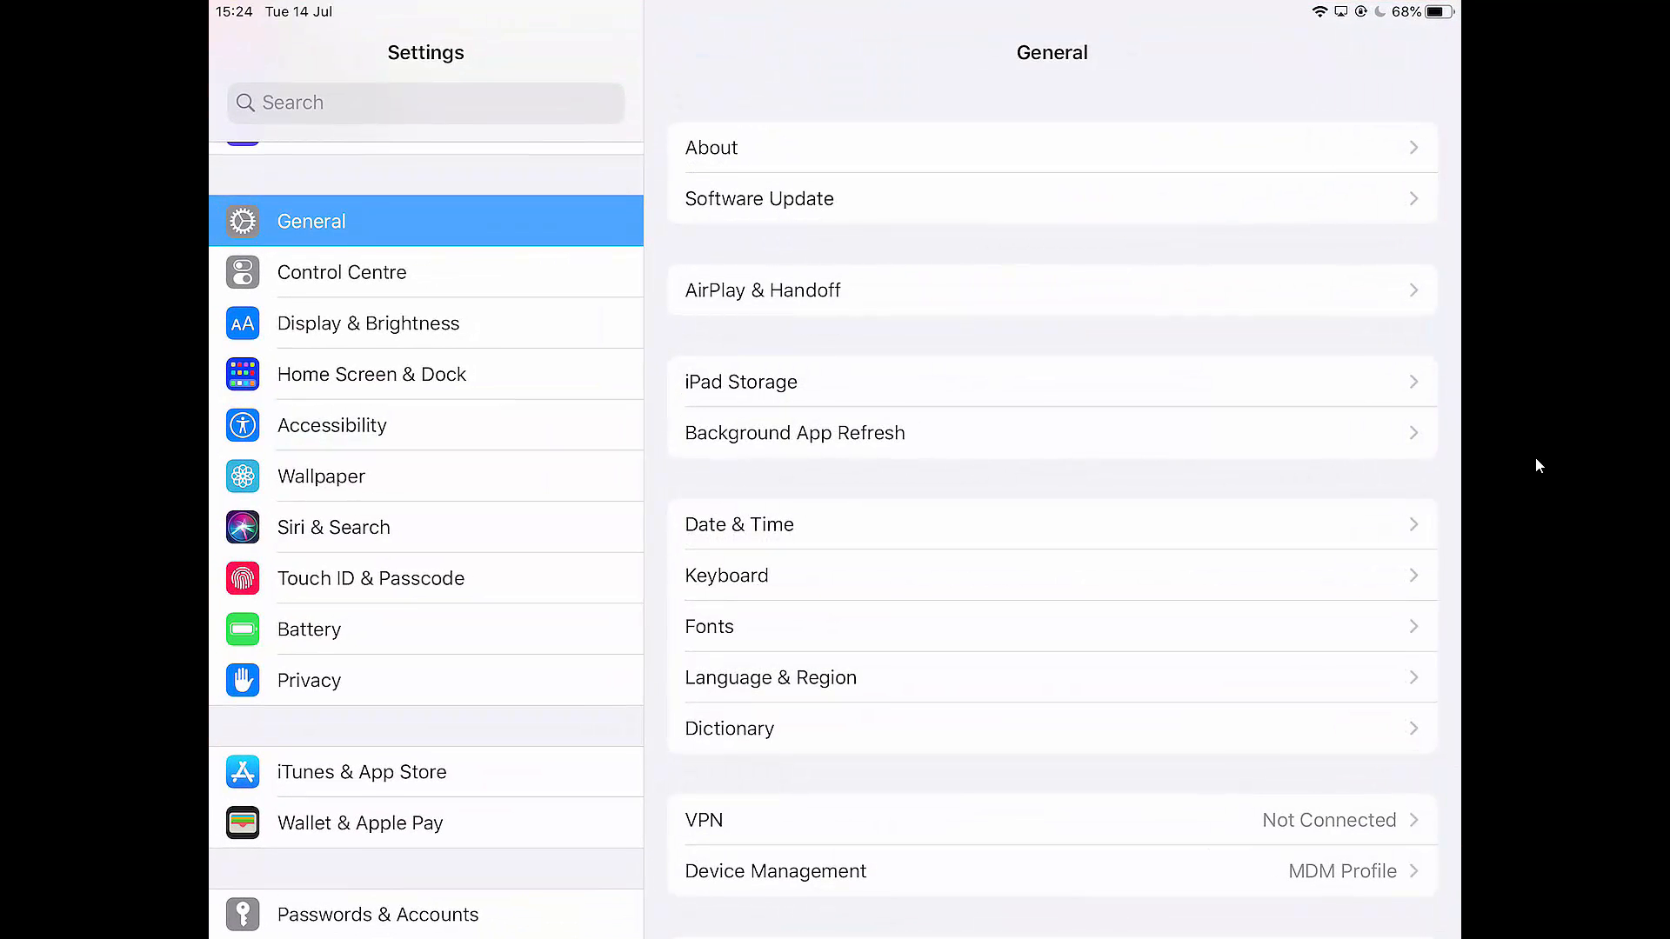
- Go to Accessibility, then show its Display & Text Size options
{"action": "left_click", "coordinate": [332, 425]}
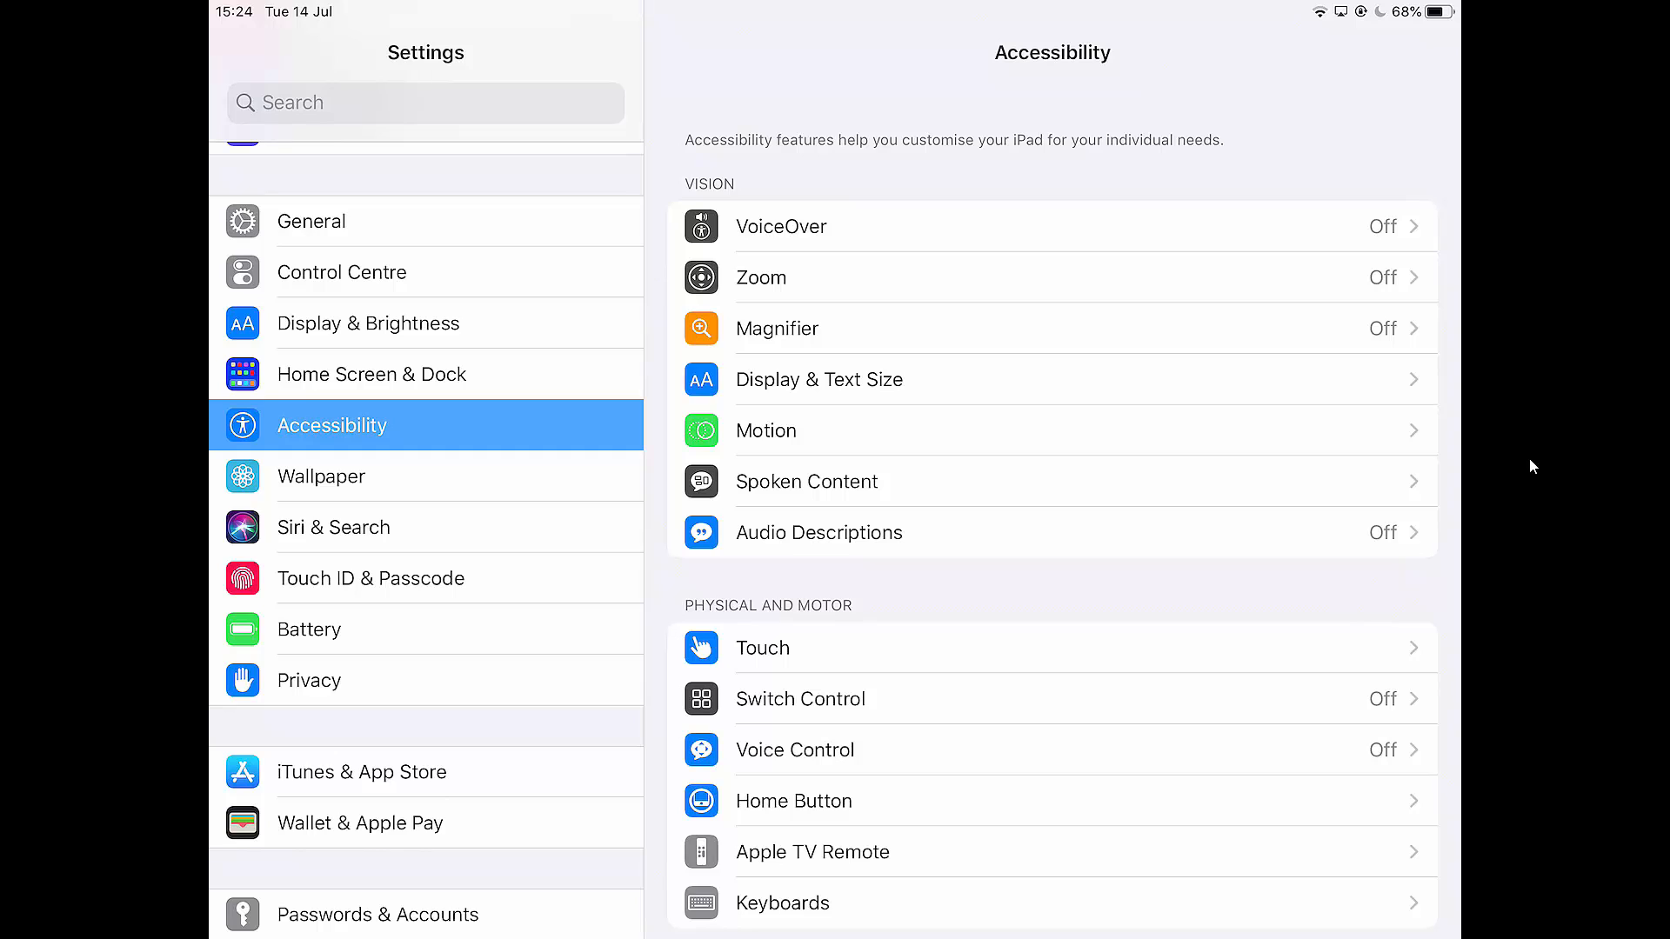
{"action": "mouse_move", "coordinate": [919, 385]}
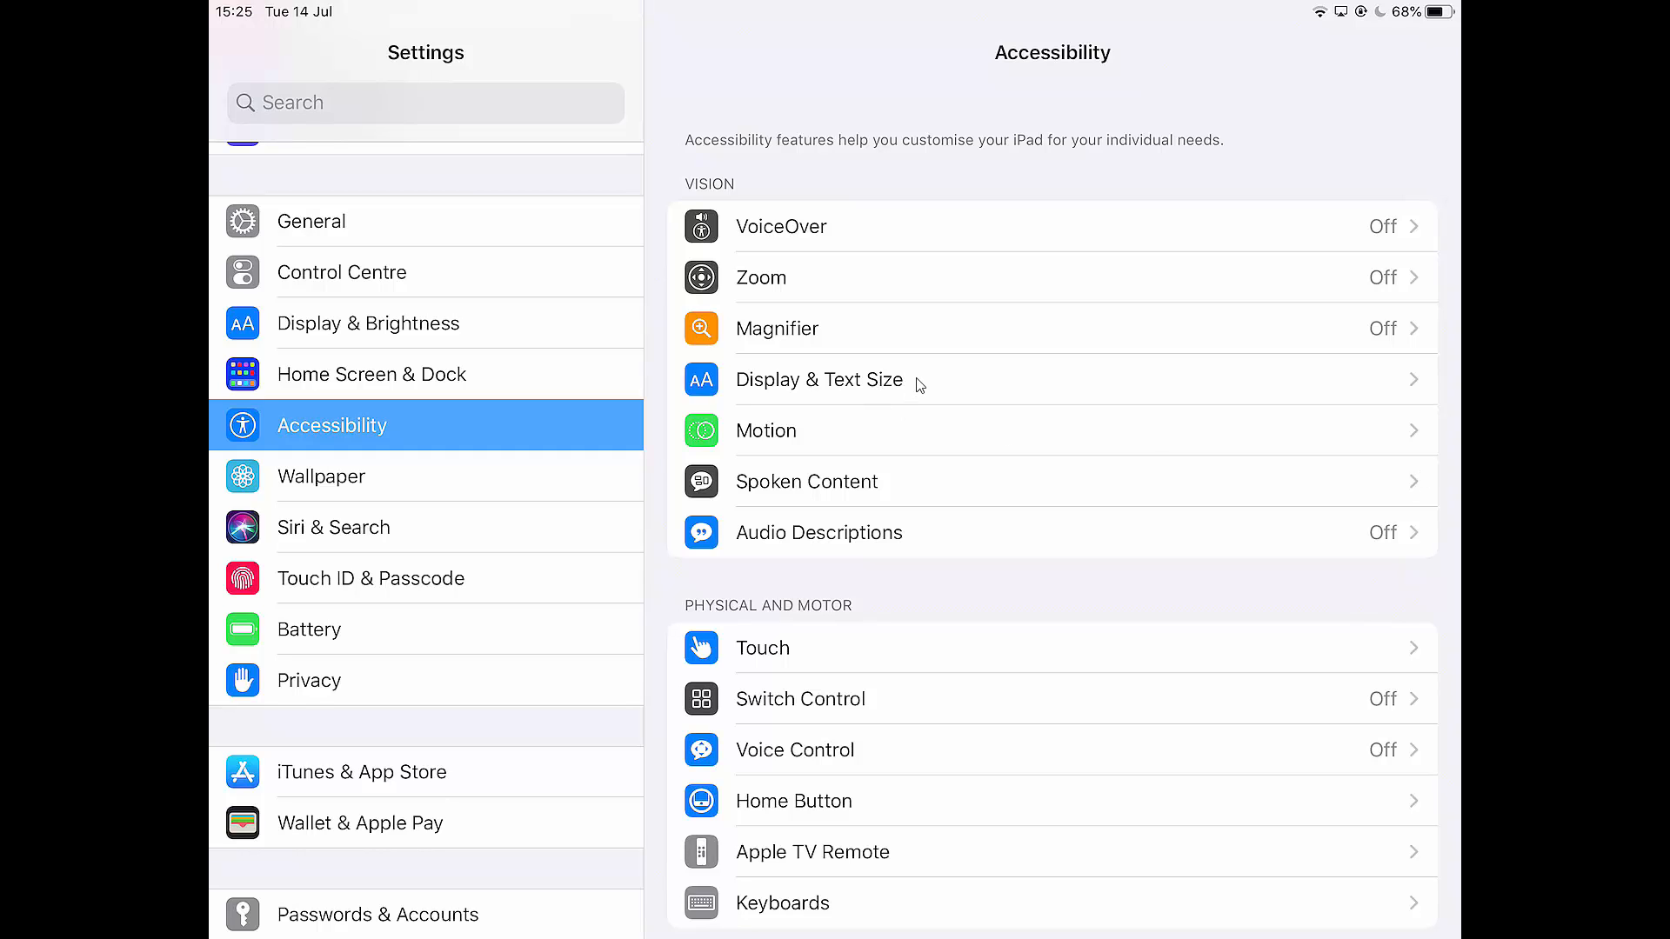
{"action": "left_click", "coordinate": [821, 379]}
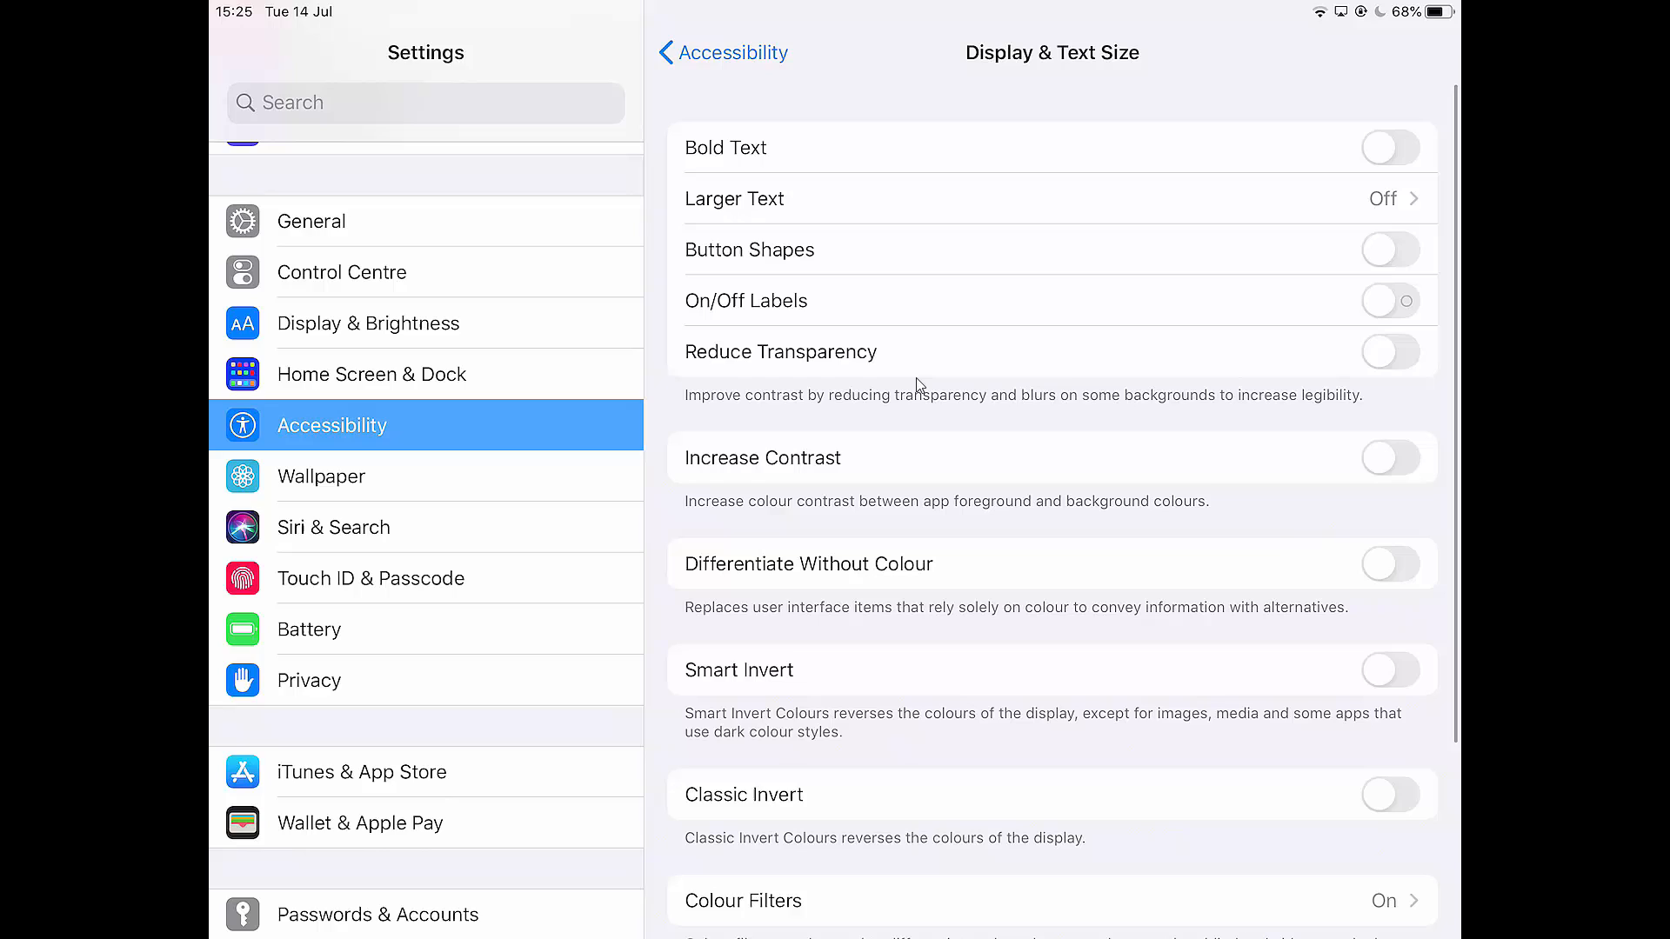
{"action": "mouse_move", "coordinate": [854, 731]}
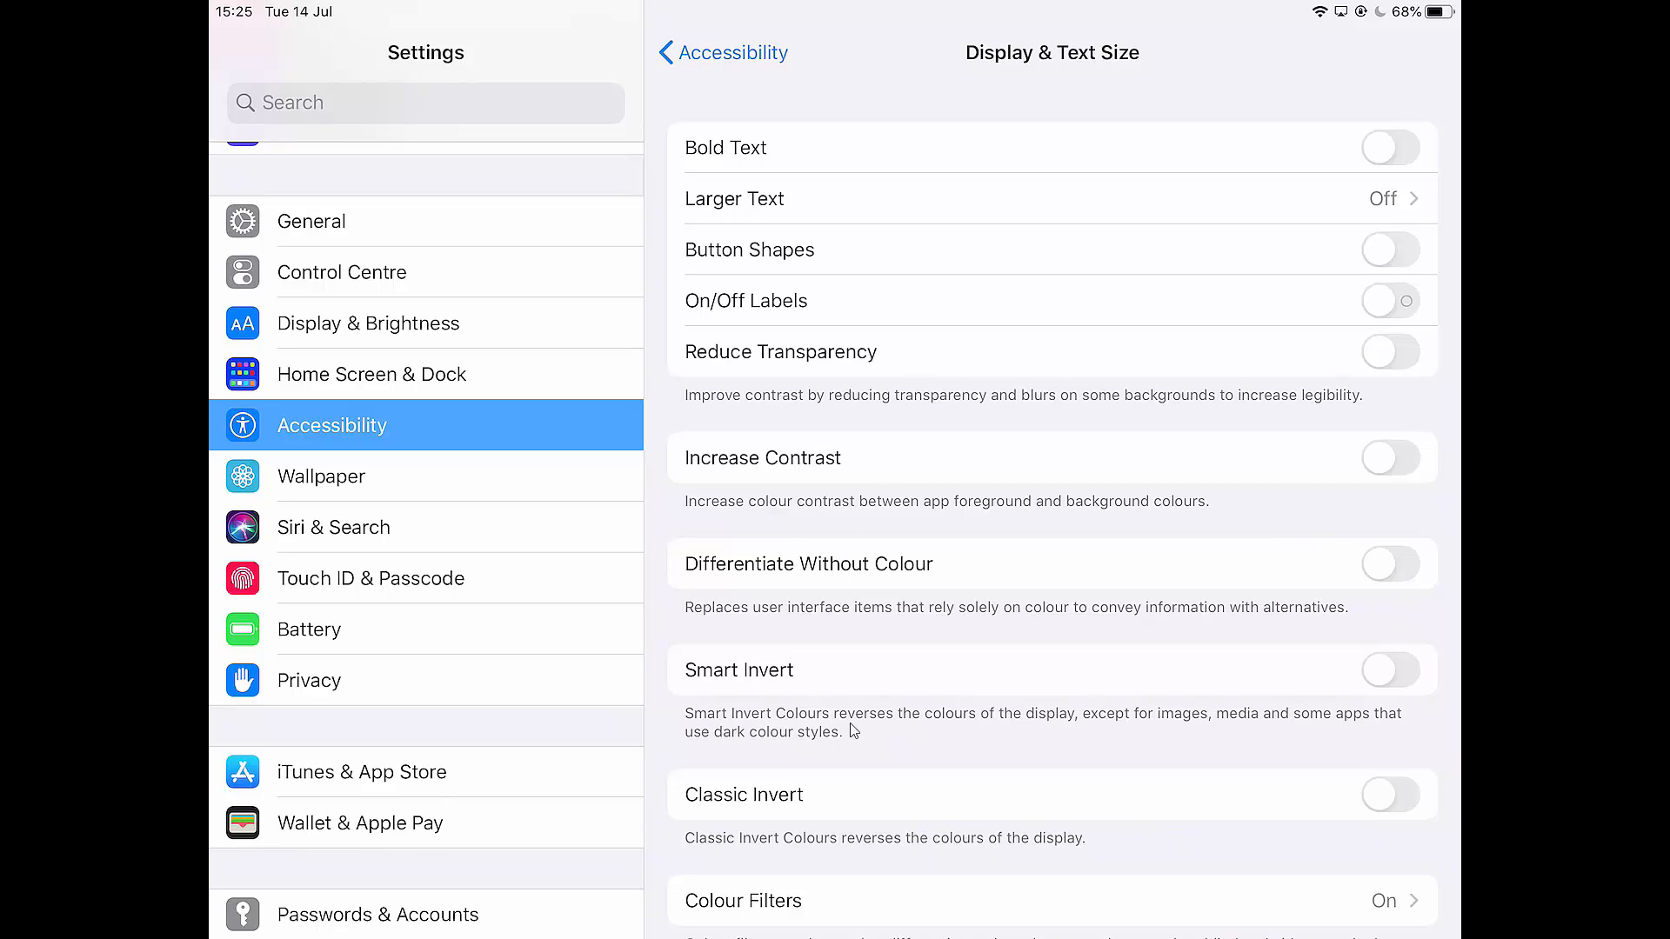
{"action": "mouse_move", "coordinate": [1172, 831]}
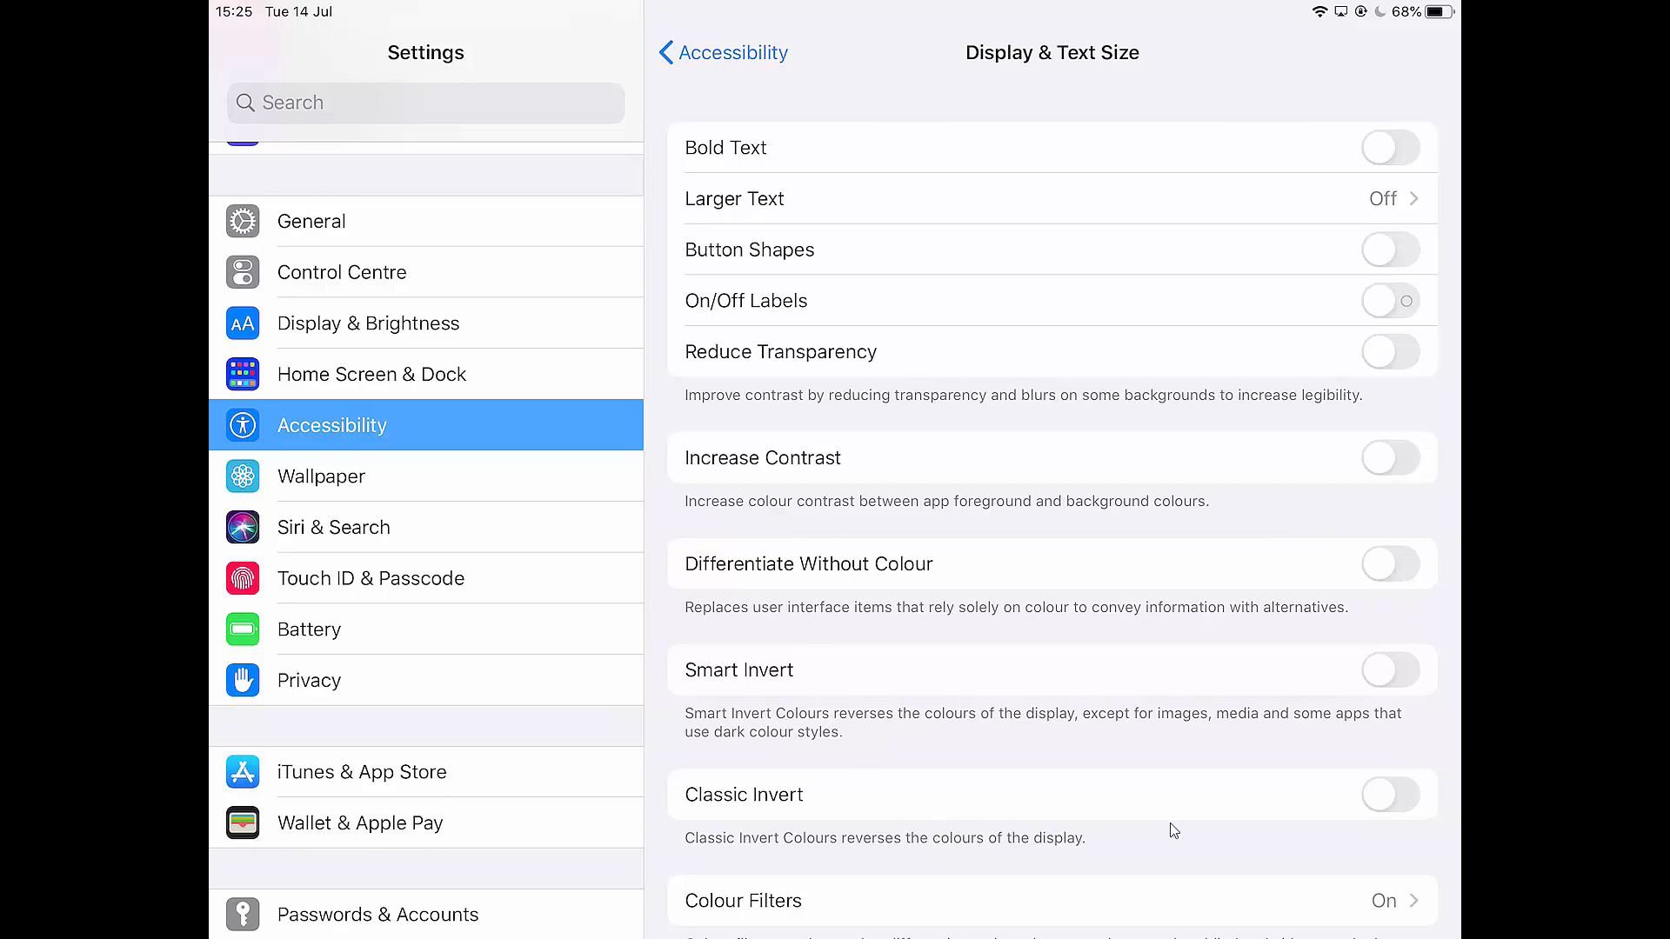
{"action": "left_click", "coordinate": [1390, 794]}
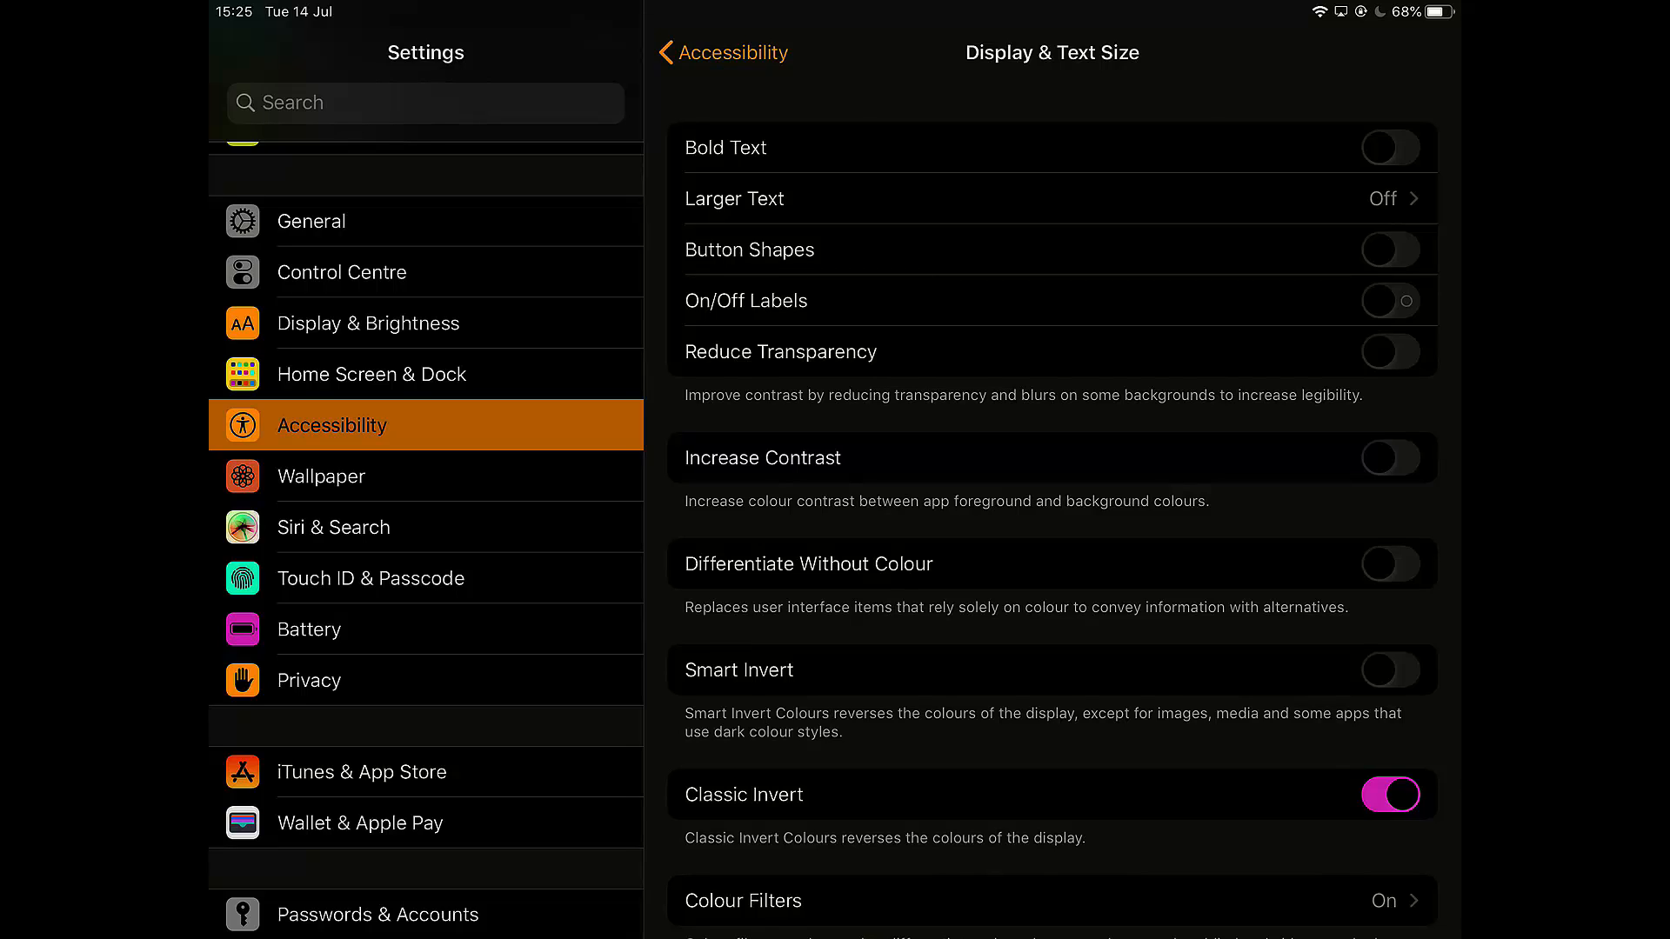
{"action": "left_click", "coordinate": [1390, 794]}
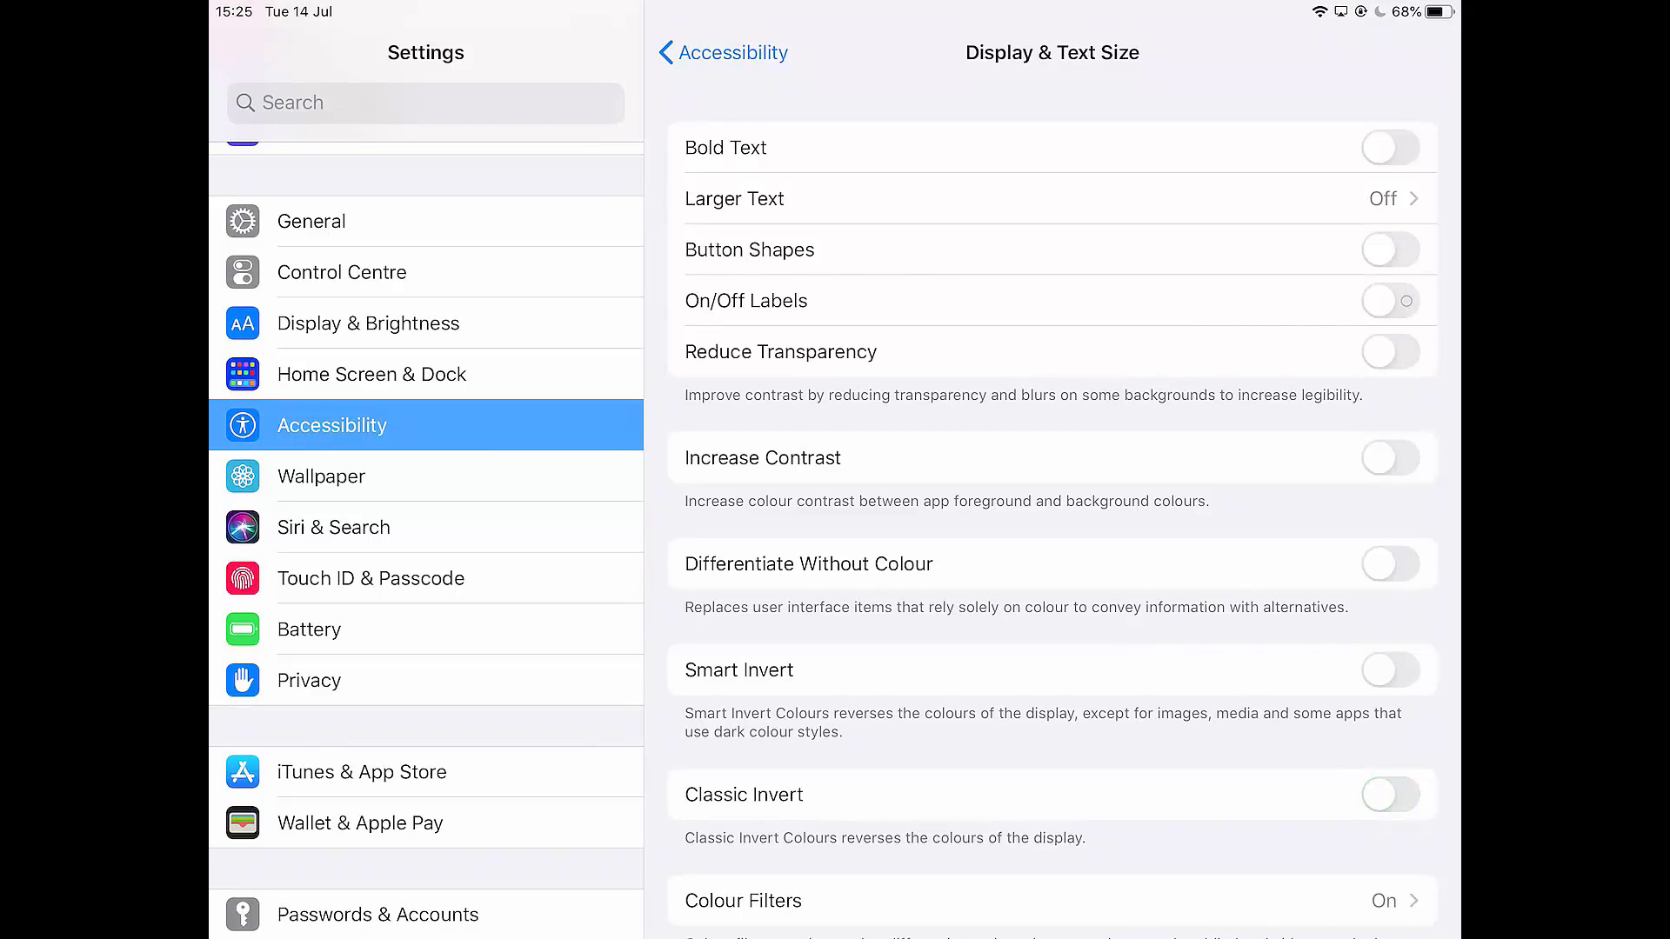
{"action": "scroll", "scroll_direction": "down", "scroll_amount": 3}
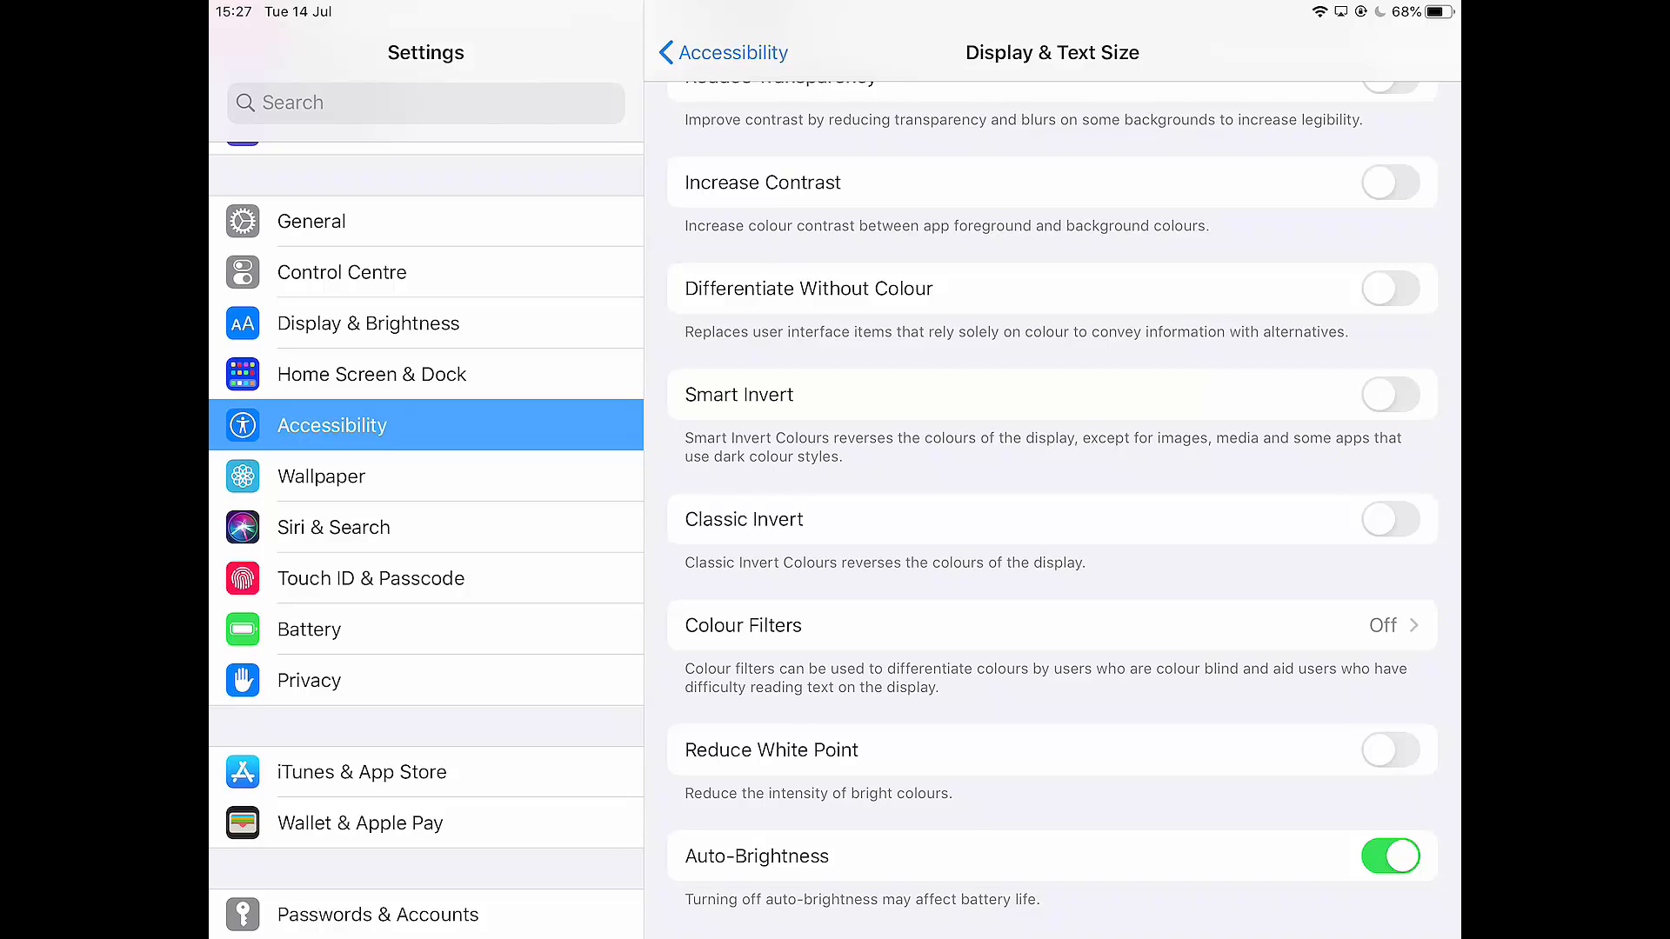
- Scroll Display & Text Size and go to the Colour Filters page
{"action": "scroll", "scroll_direction": "down", "scroll_amount": 3}
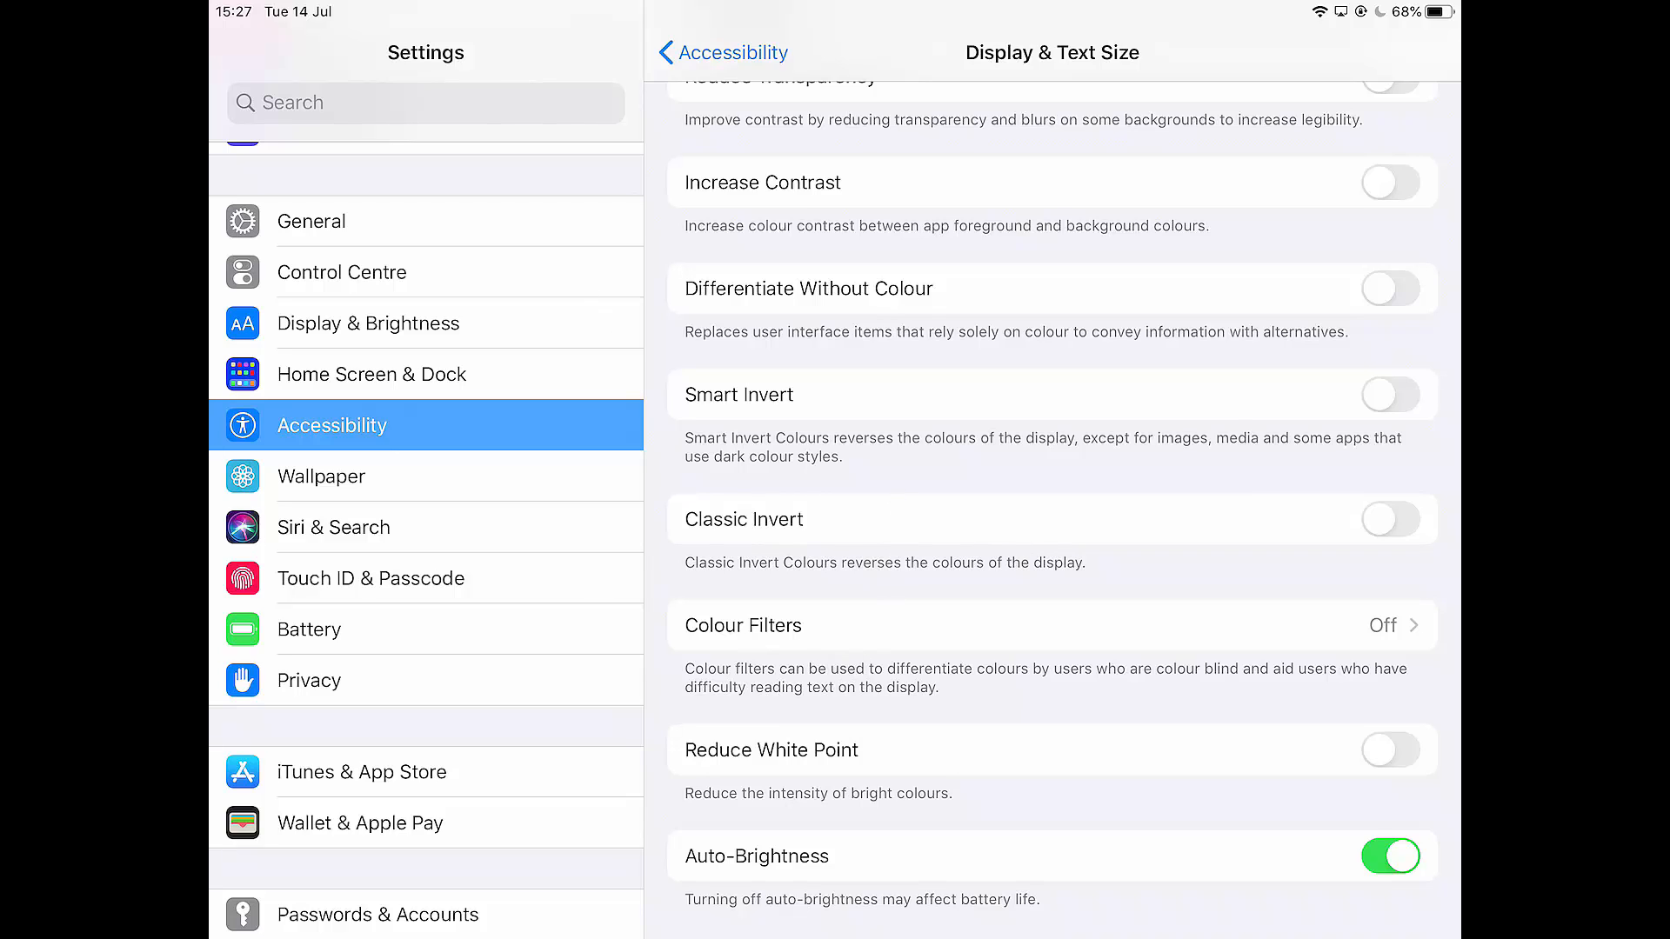
{"action": "left_click", "coordinate": [1052, 626]}
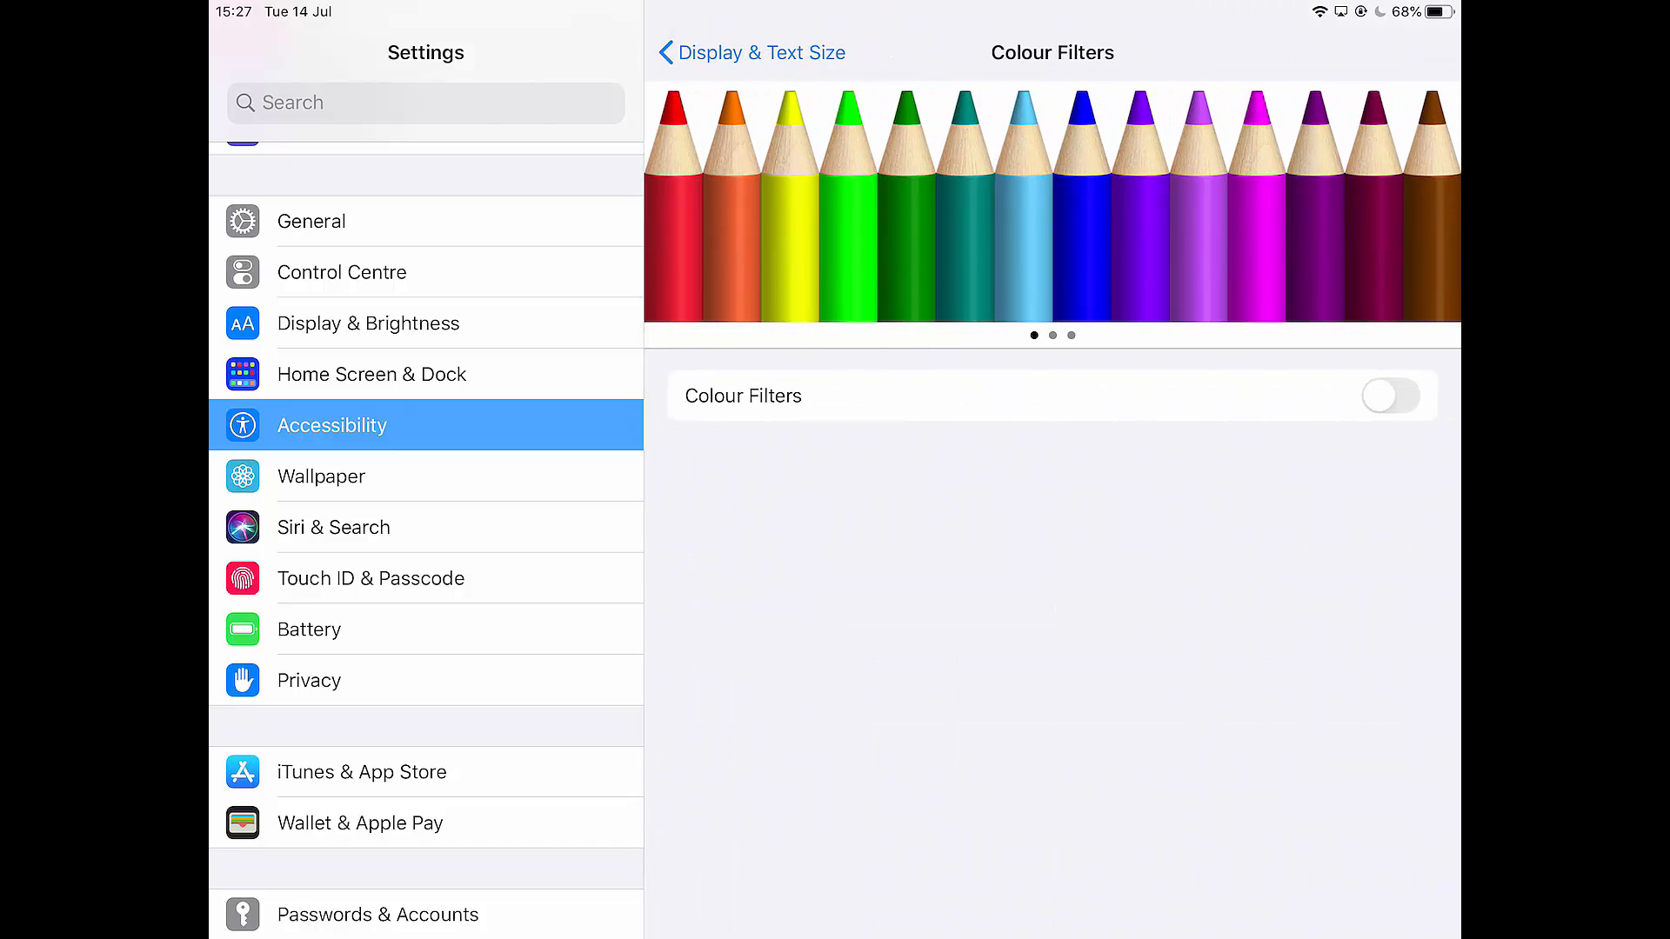
- Switch Colour Filters on, try Red/Green and Blue/Yellow, then set Colour Tint with lower intensity and shifted hue
{"action": "left_click", "coordinate": [1391, 395]}
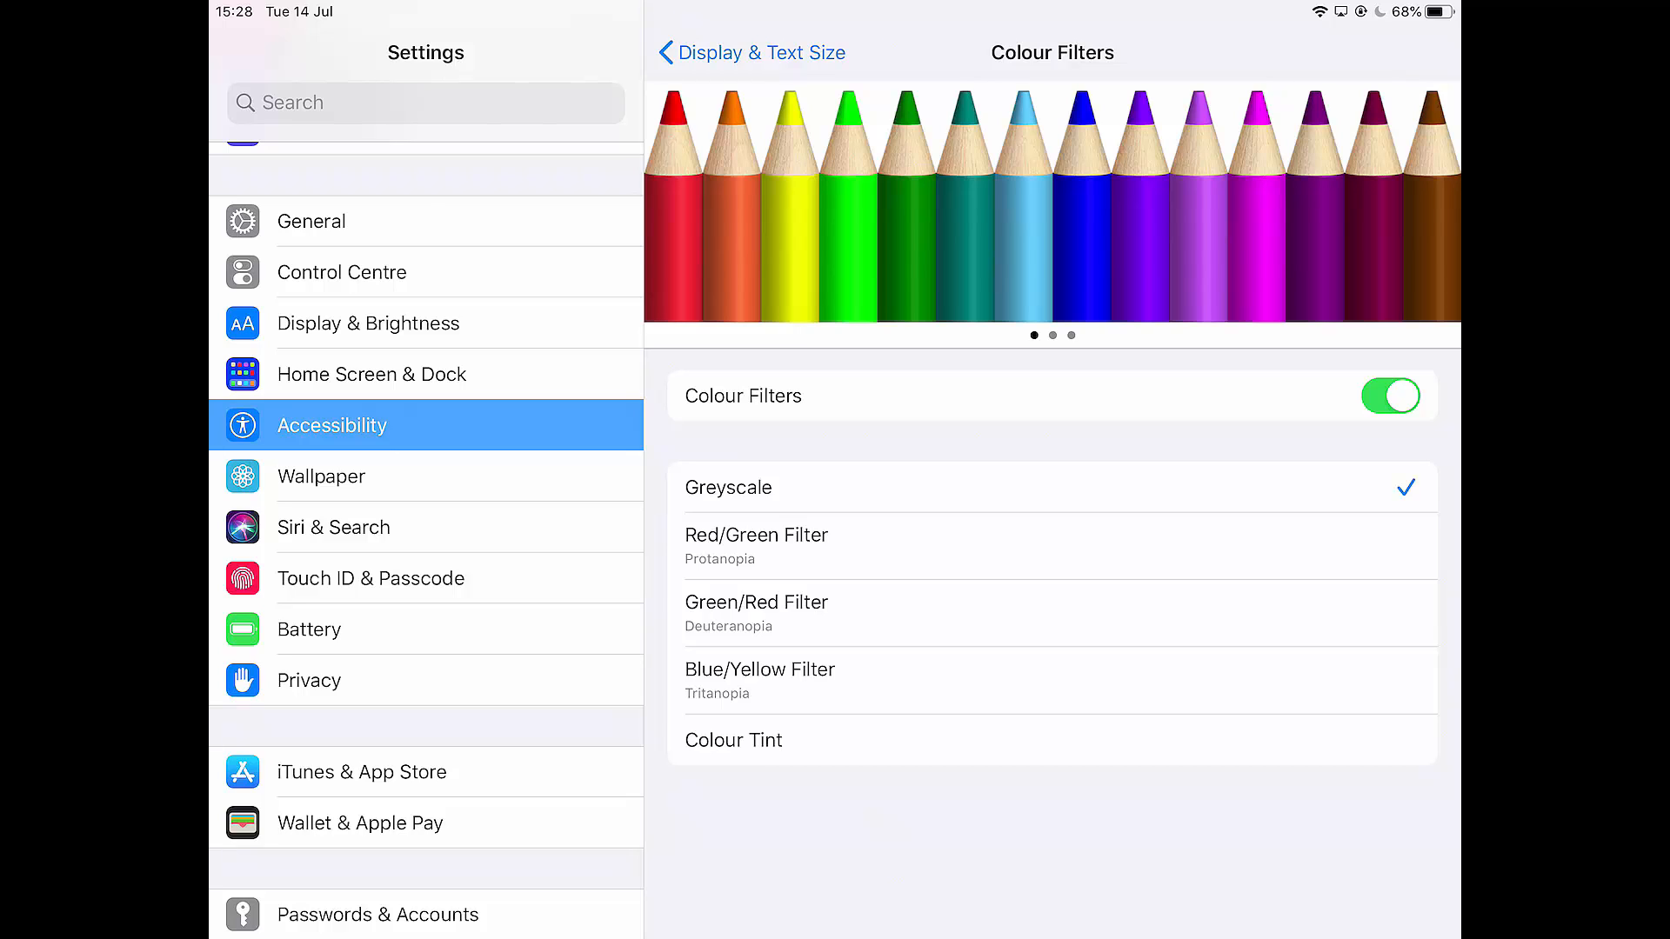
{"action": "left_click", "coordinate": [756, 545]}
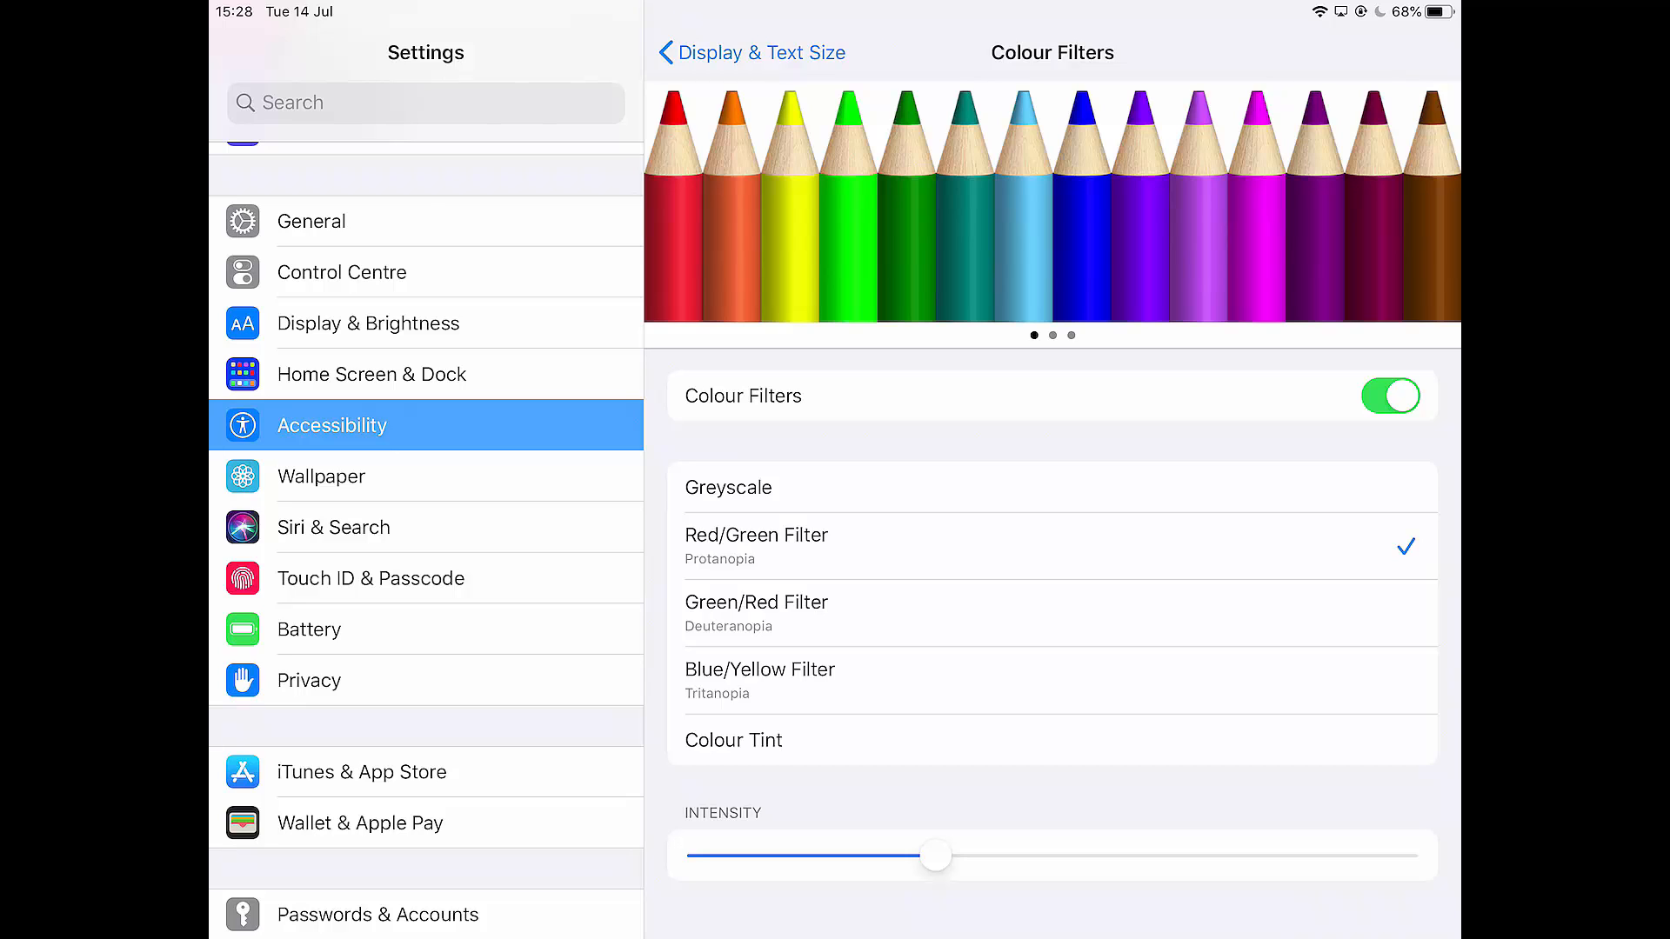
{"action": "left_click", "coordinate": [1053, 612]}
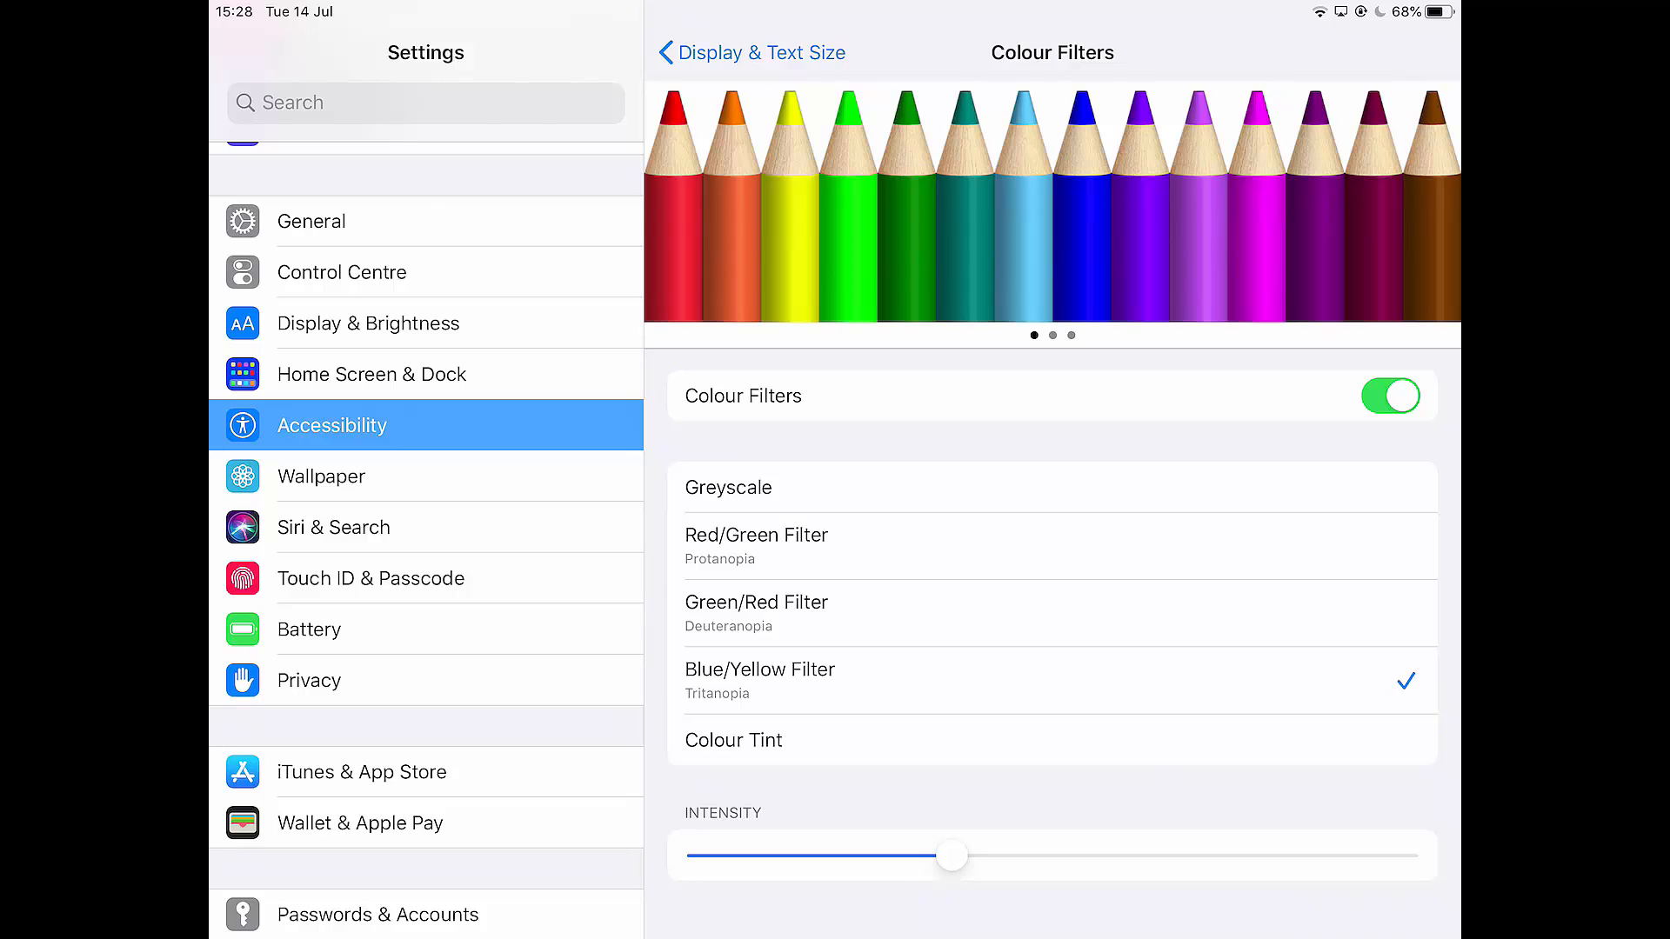
{"action": "left_click", "coordinate": [732, 740]}
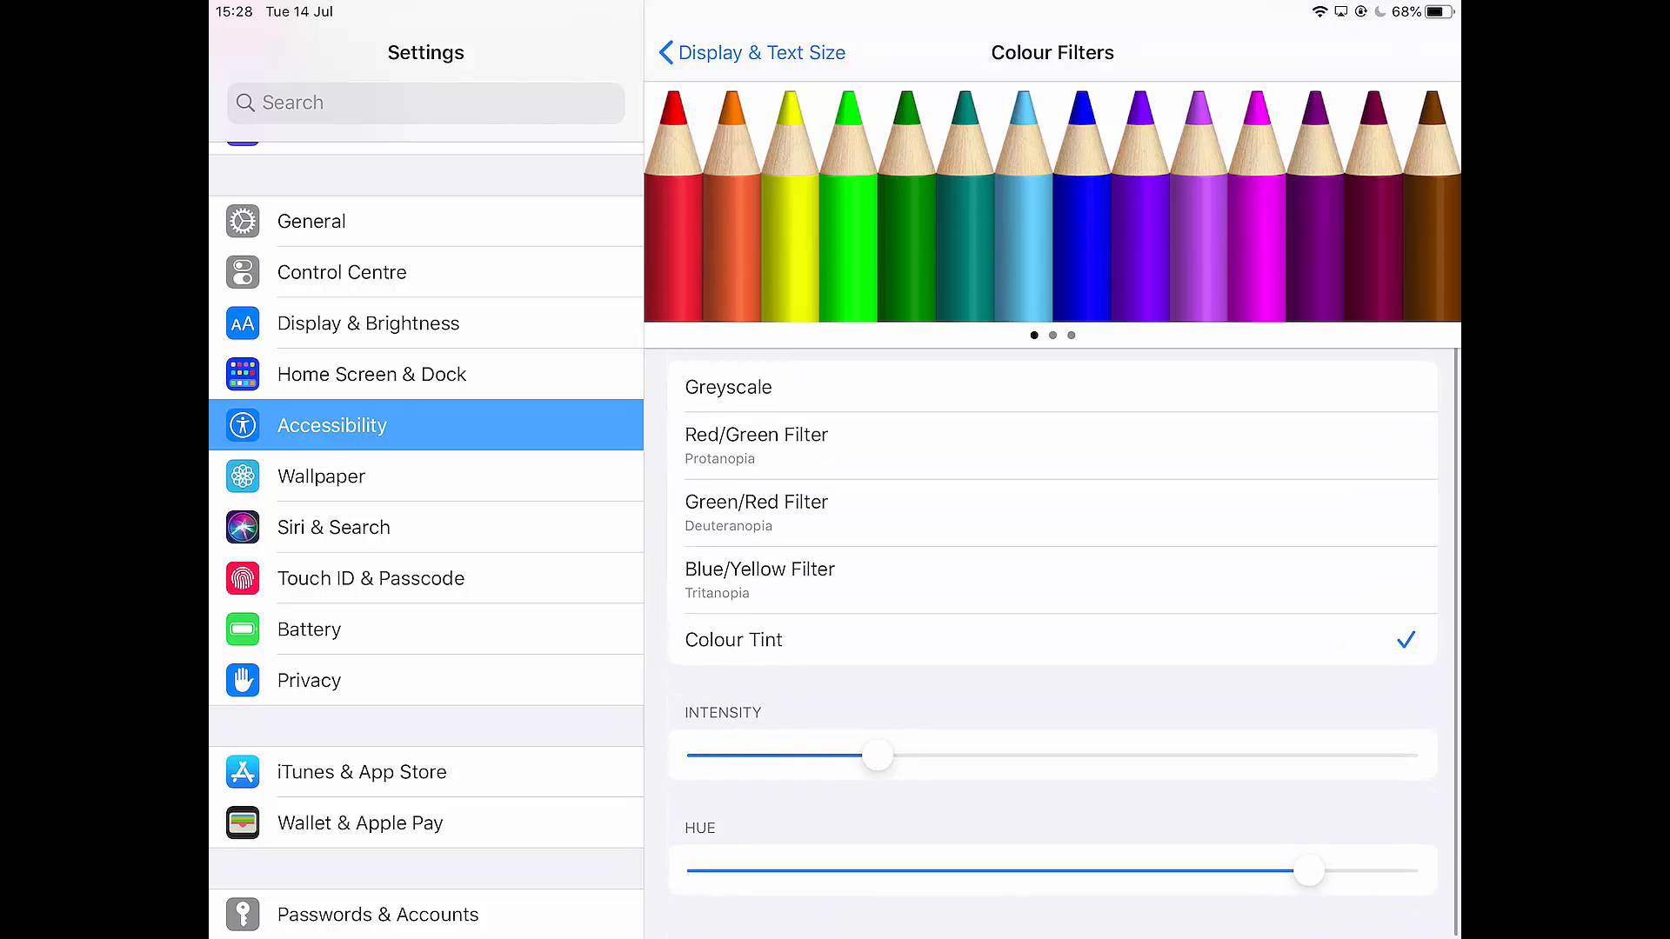
{"action": "left_click_drag", "start_coordinate": [877, 755], "coordinate": [849, 755]}
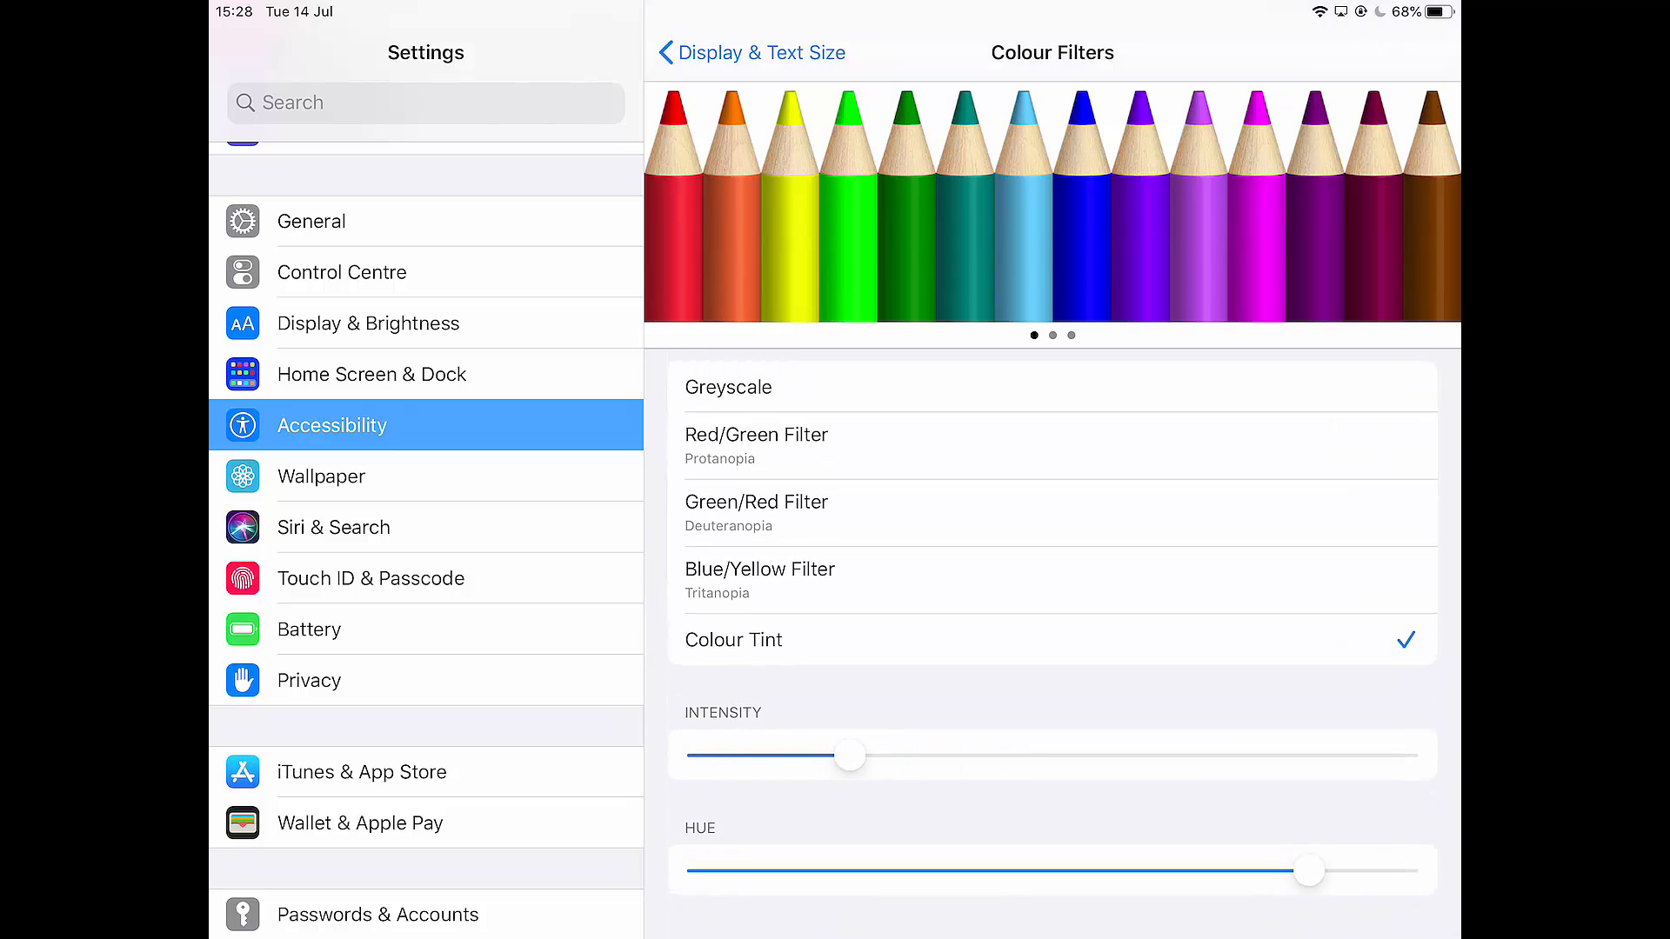
{"action": "left_click_drag", "start_coordinate": [1308, 870], "coordinate": [1207, 870]}
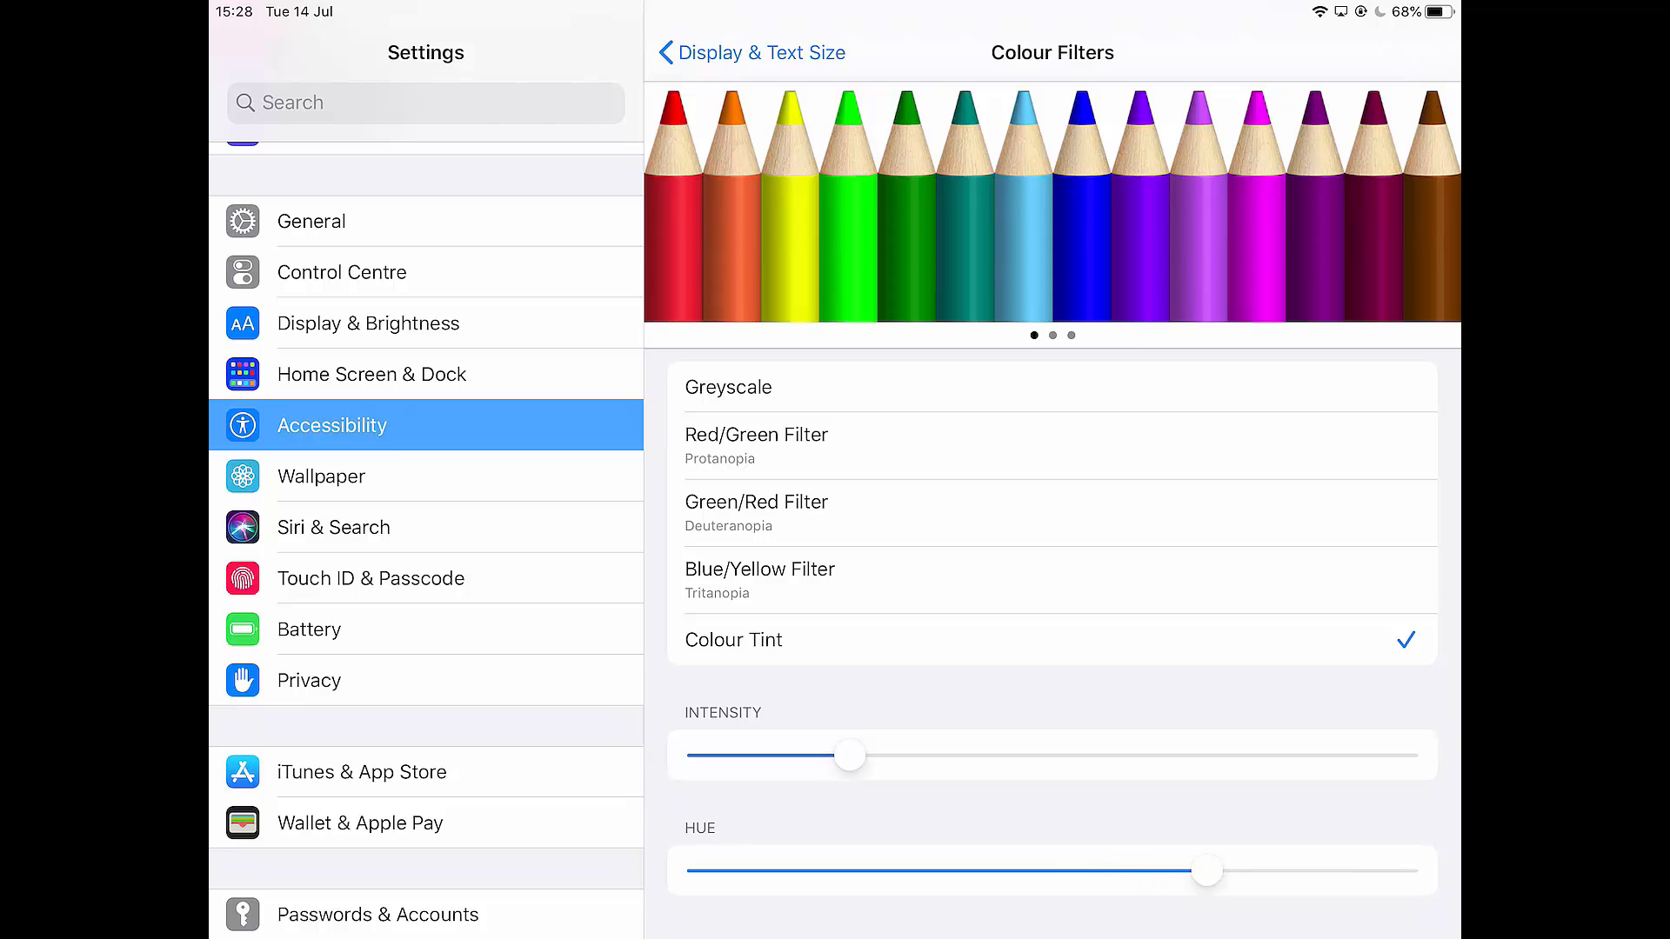
{"action": "left_click_drag", "start_coordinate": [1207, 870], "coordinate": [1253, 870]}
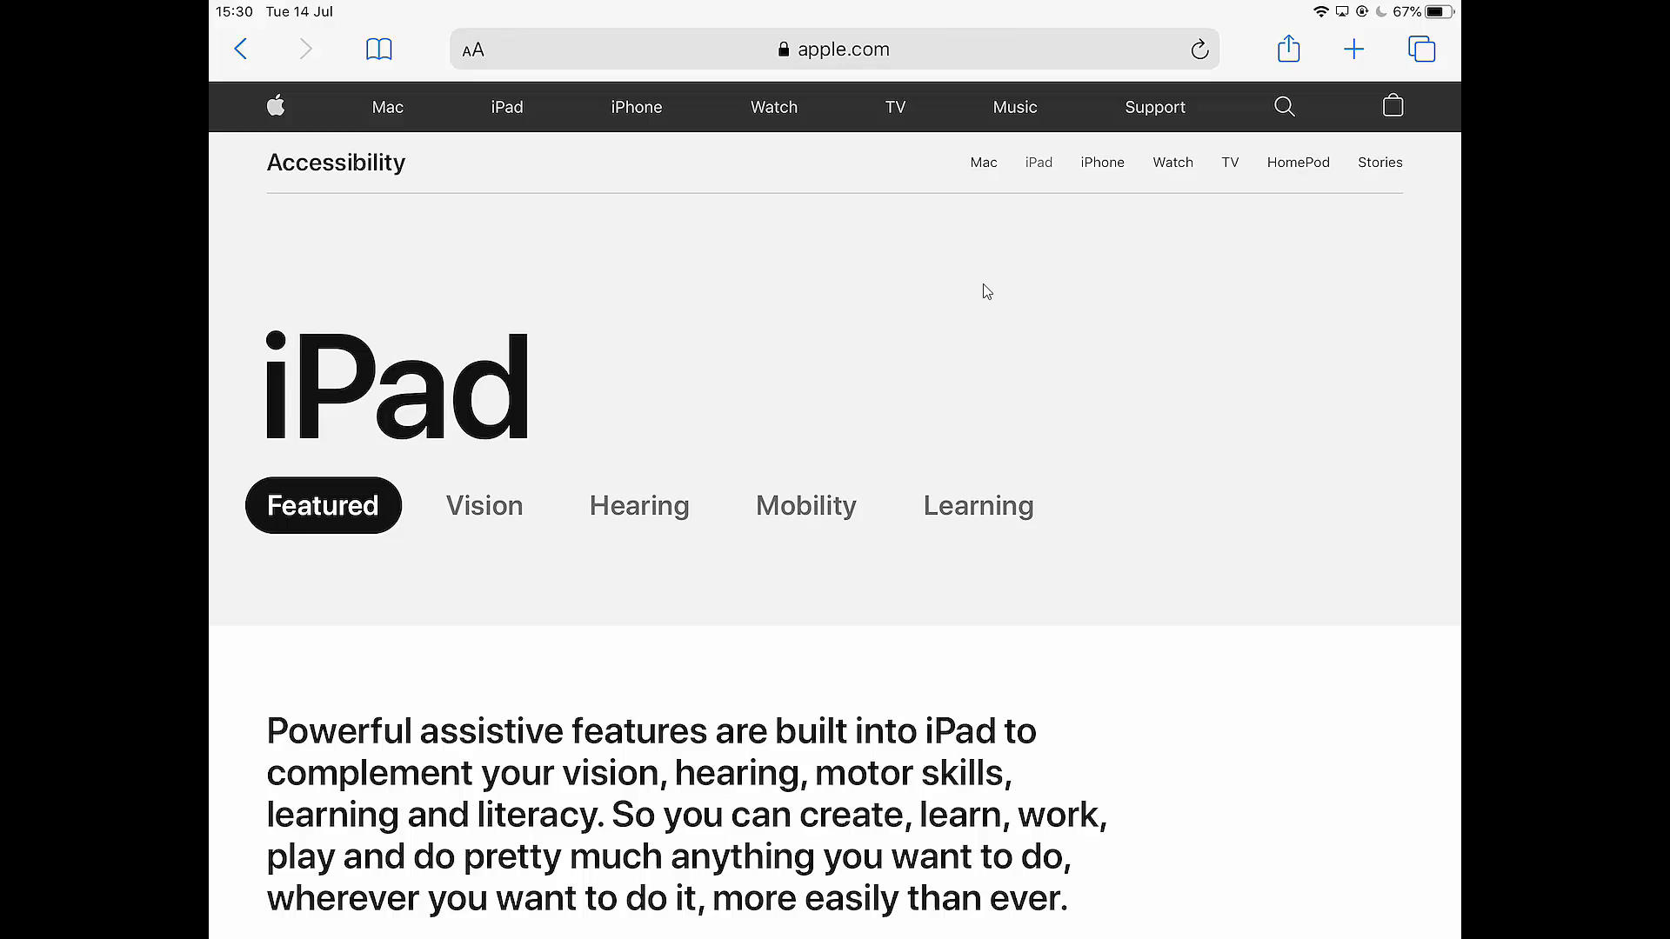
{"action": "scroll", "scroll_direction": "down", "scroll_amount": 3}
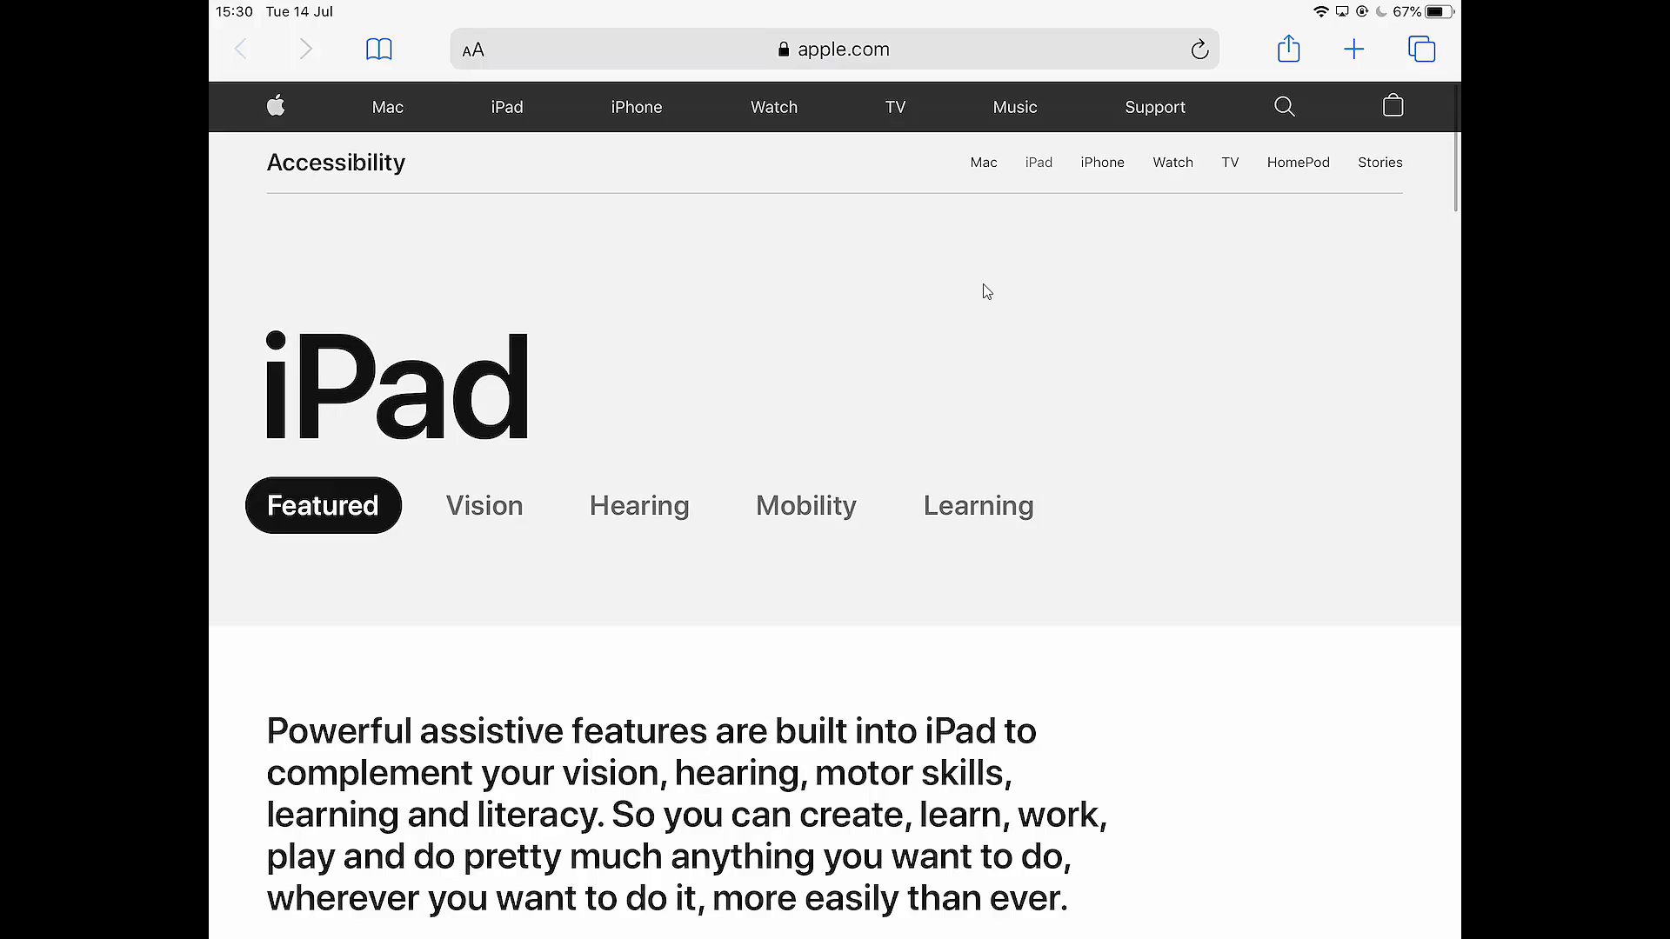
{"action": "type", "text": "ipad accessibility"}
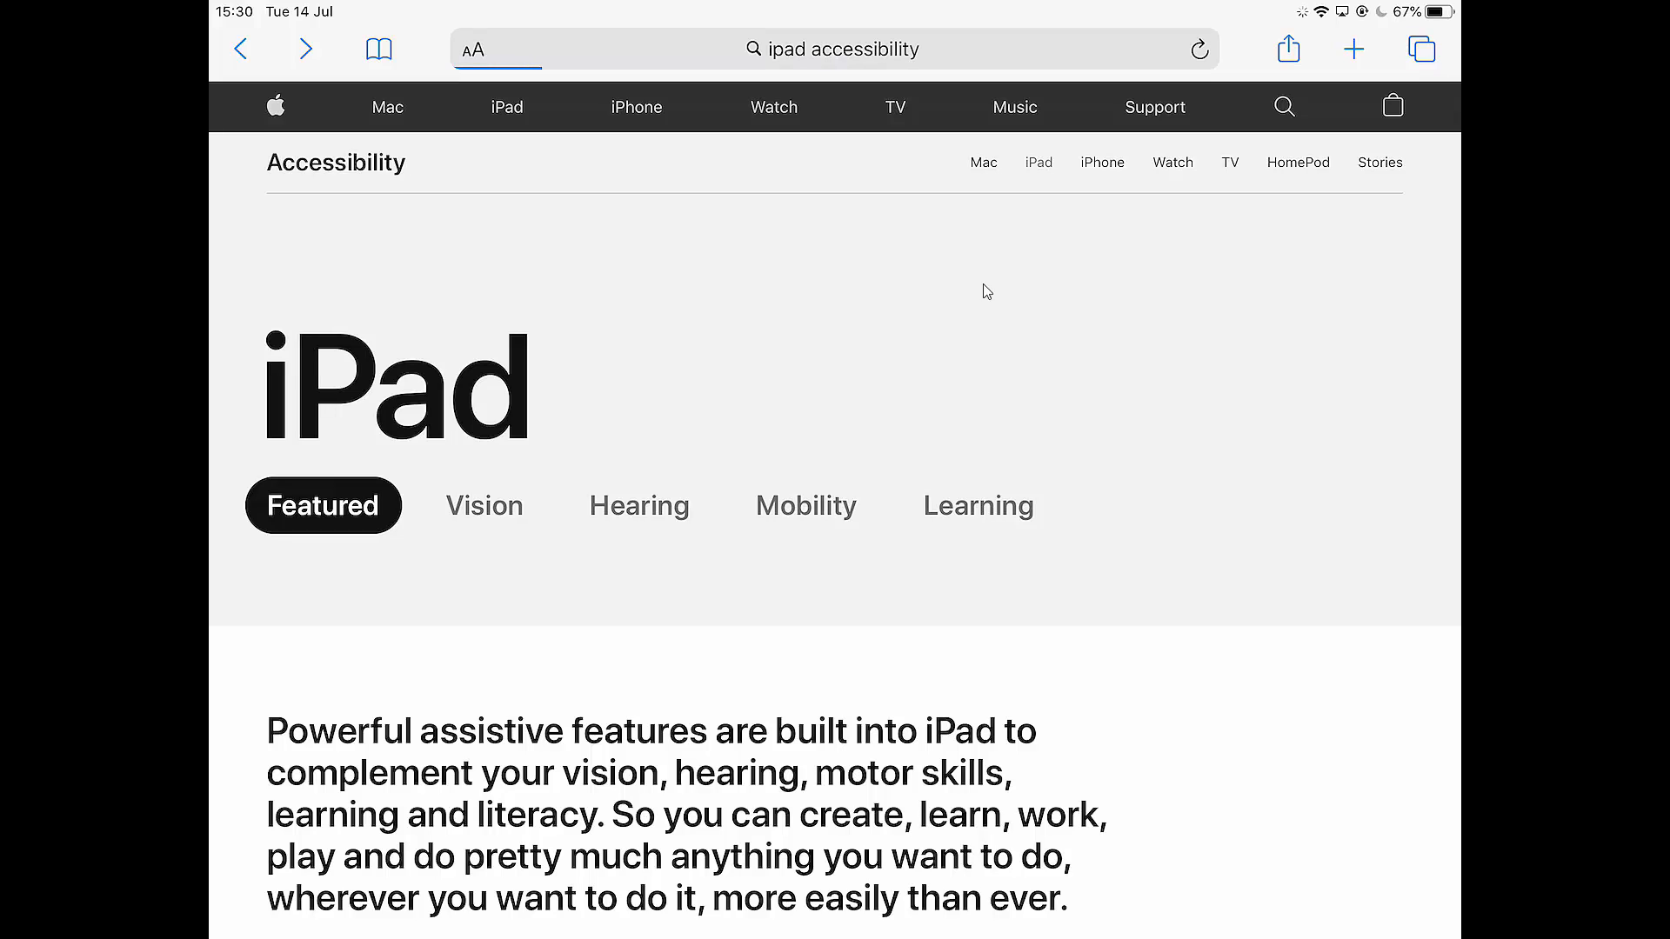